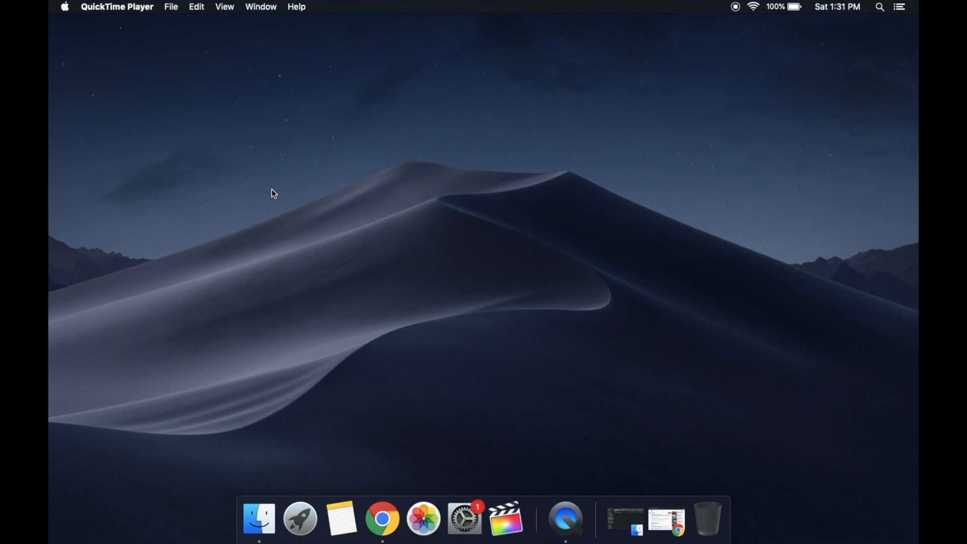
pyautogui.moveTo(116, 67)
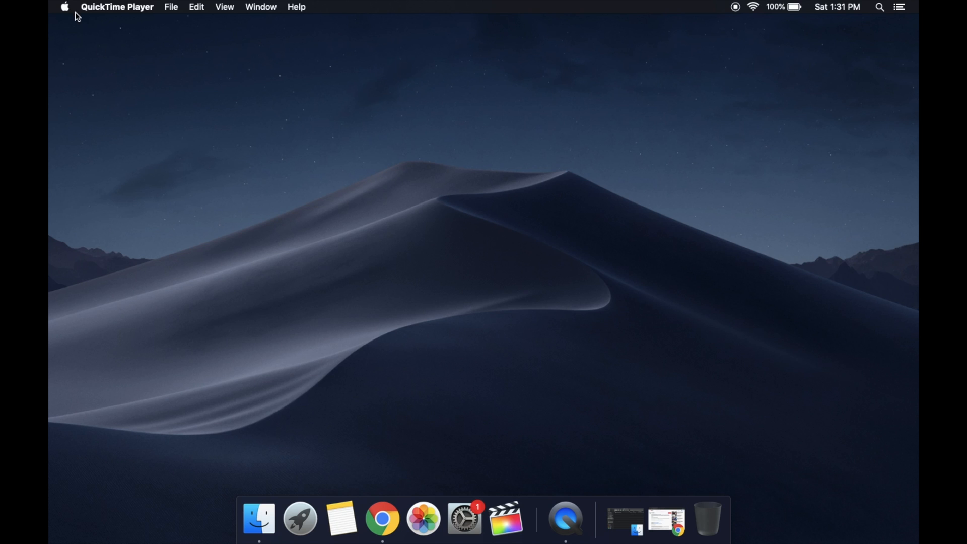
pyautogui.moveTo(67, 12)
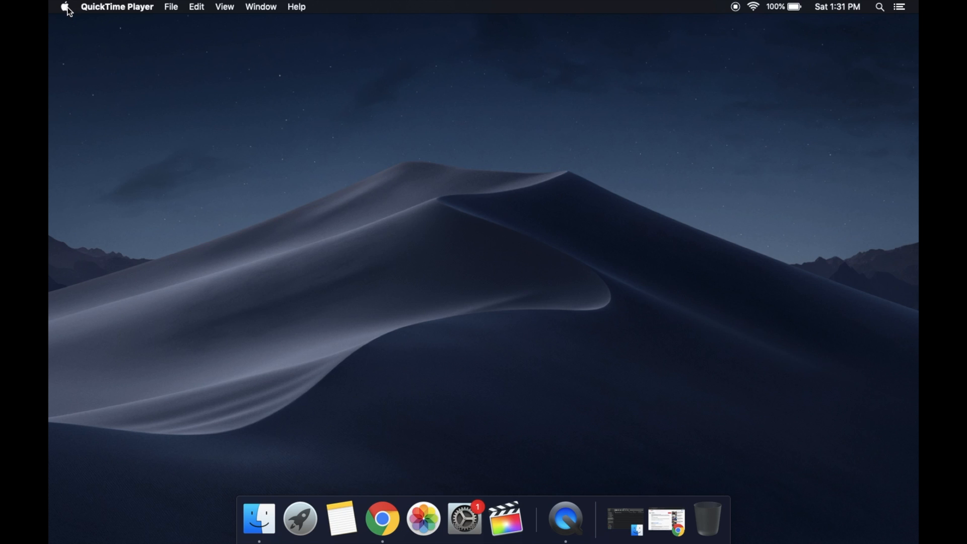
# - Restore the Chrome window with the YouTube page from the Dock
pyautogui.click(67, 7)
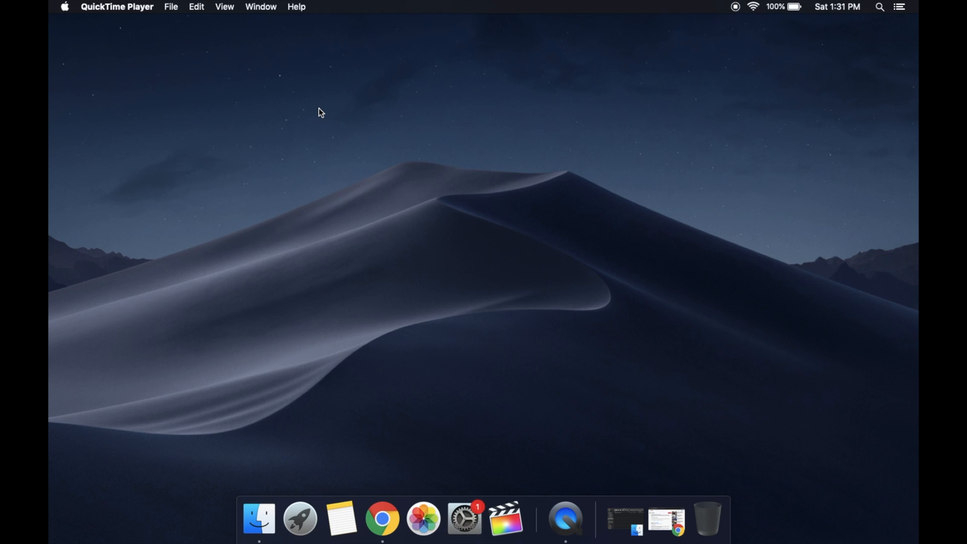
pyautogui.click(387, 518)
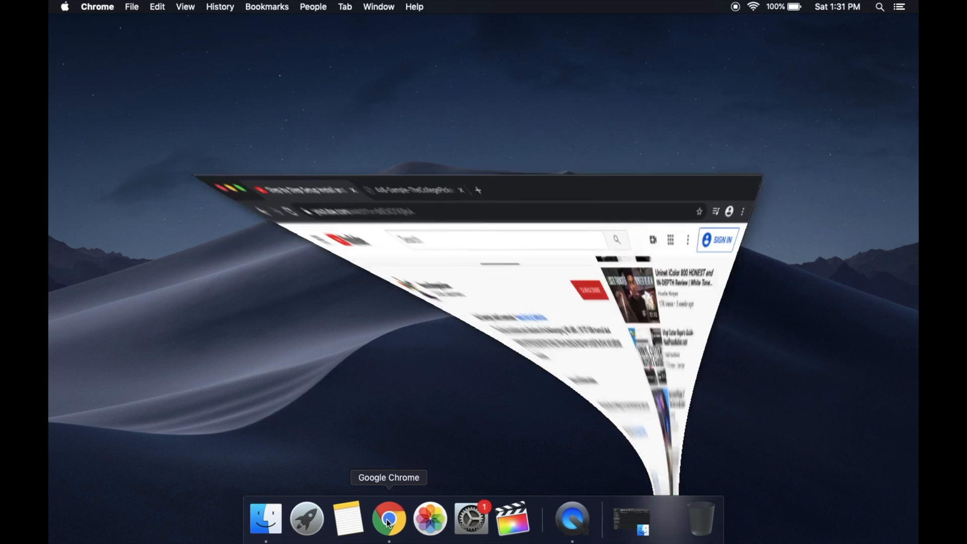
# - Download MACDRIVERRR.zip from the Google Drive link despite the virus-scan warning and reveal it in Downloads
pyautogui.click(389, 518)
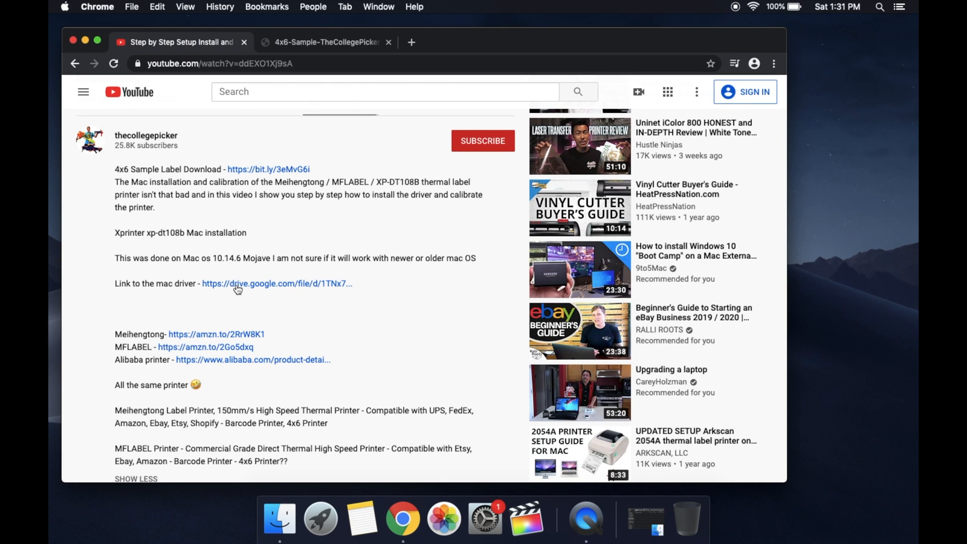
pyautogui.click(276, 283)
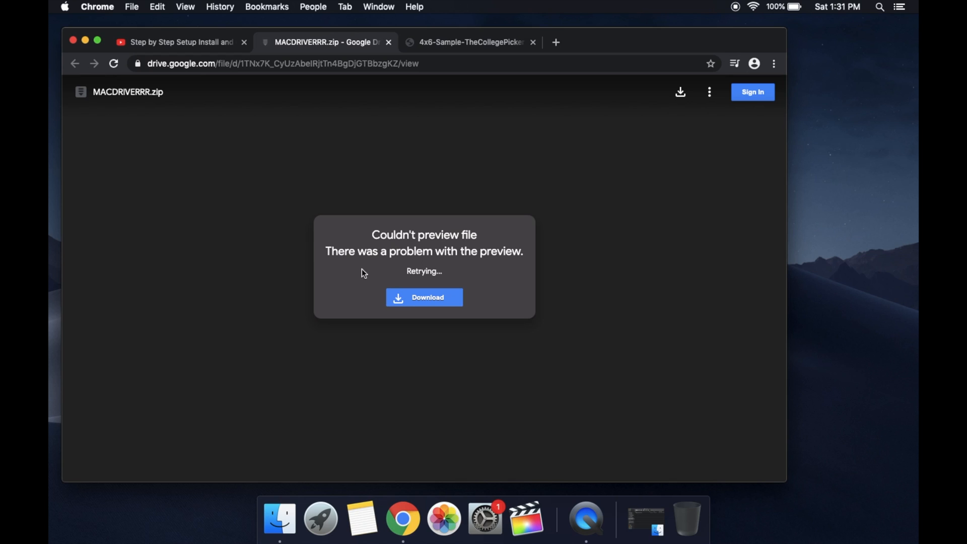
pyautogui.moveTo(401, 281)
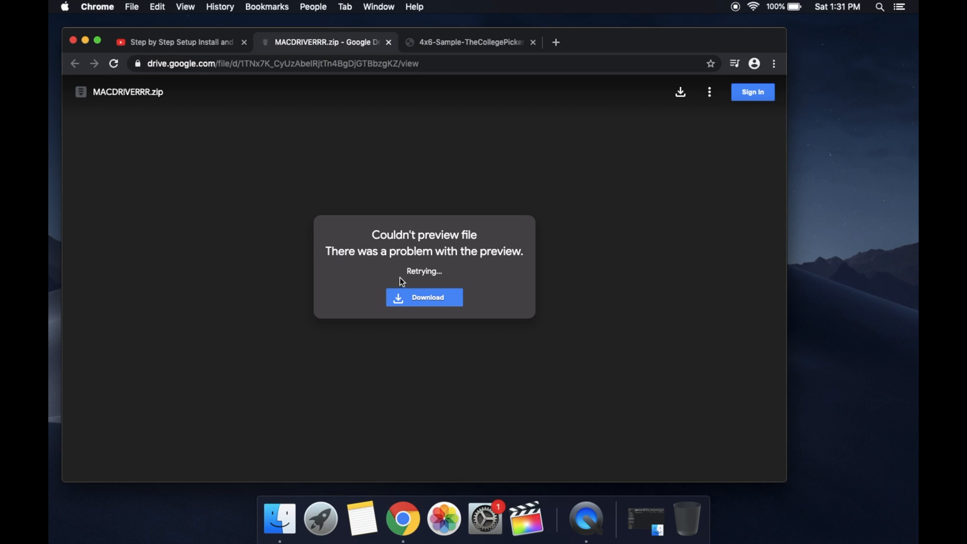
pyautogui.click(424, 297)
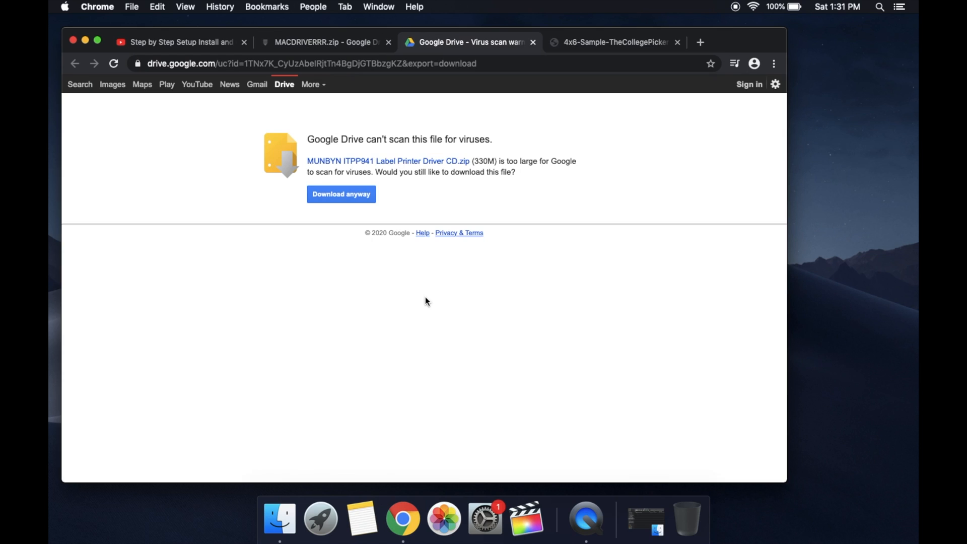
pyautogui.click(340, 194)
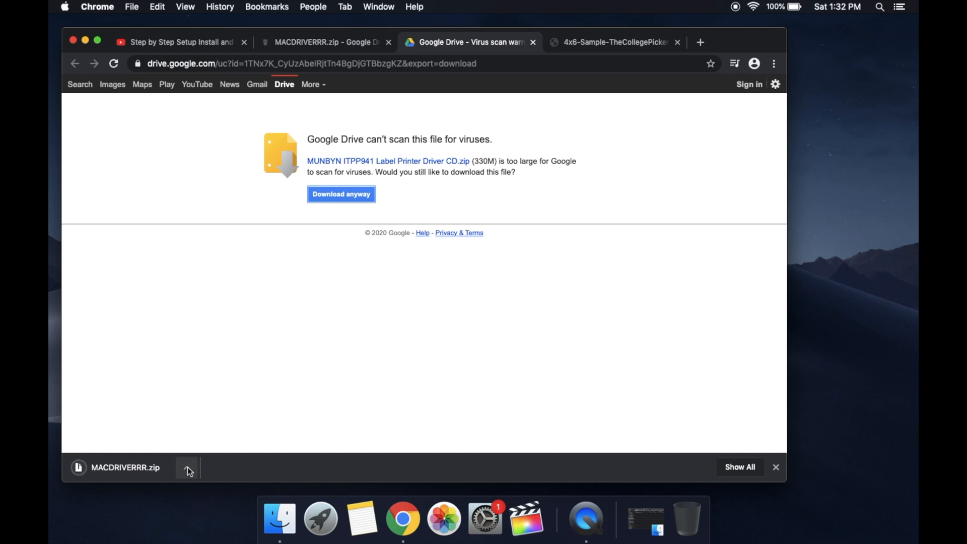
pyautogui.click(126, 466)
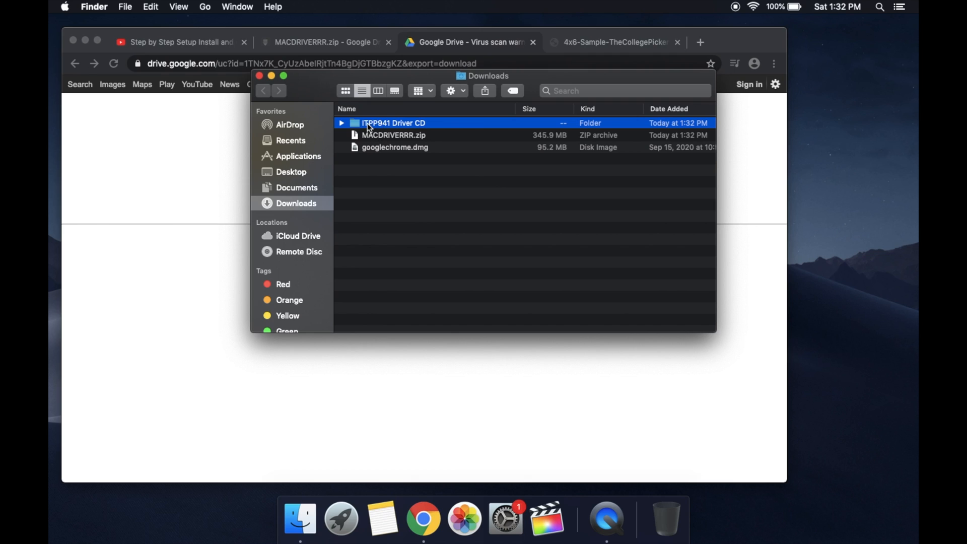
pyautogui.moveTo(380, 130)
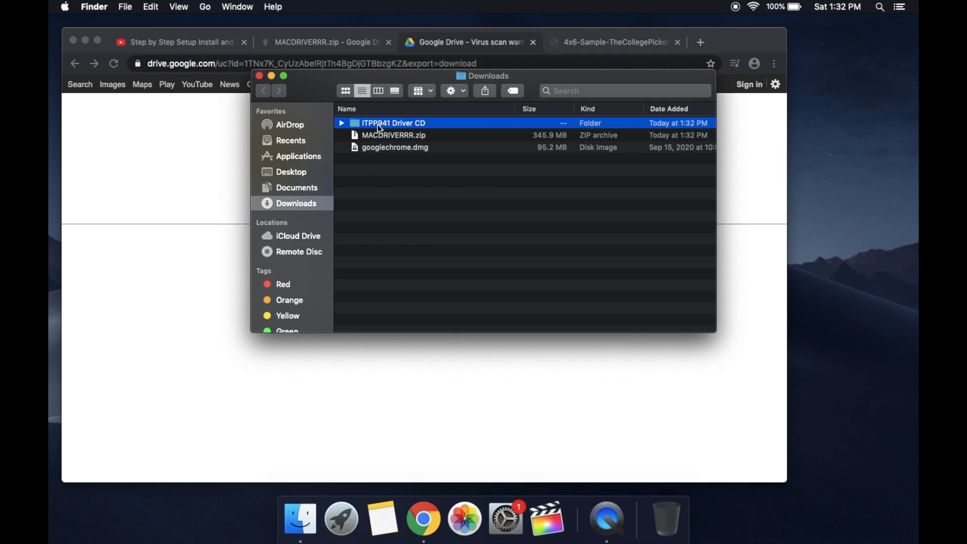
# - Mount LabelPrinter_driver_v1.1.dmg from ITPP941 Driver CD > MAC and launch LabelPrinter.pkg
pyautogui.doubleClick(393, 123)
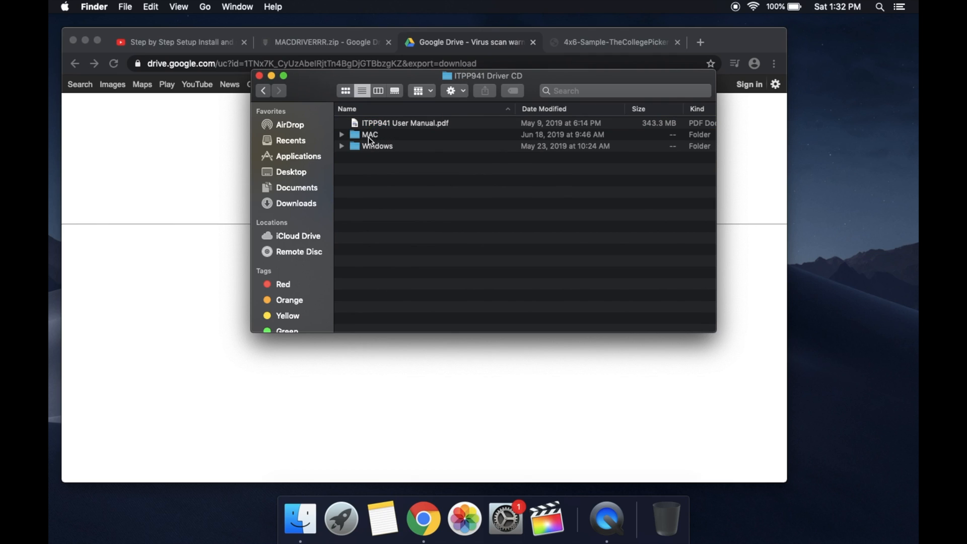
pyautogui.doubleClick(368, 134)
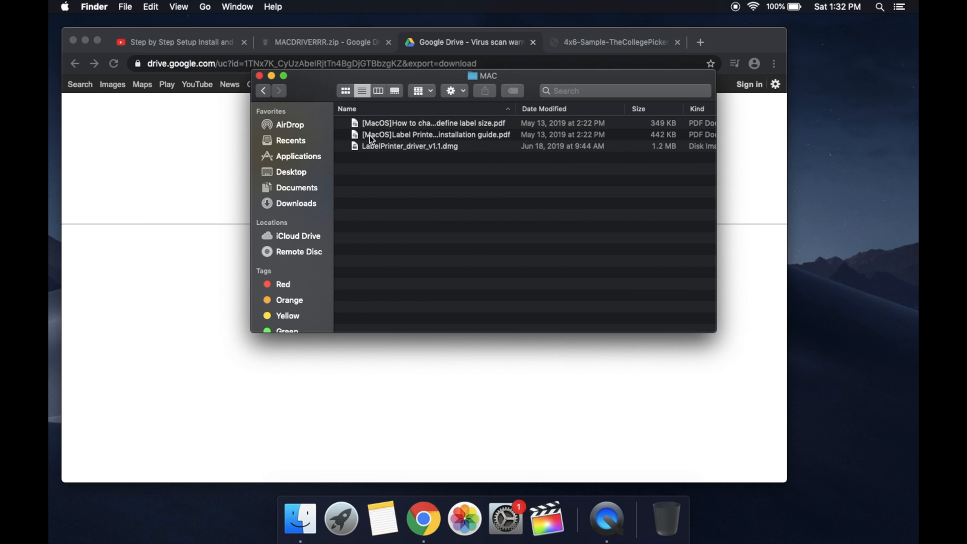
pyautogui.moveTo(399, 154)
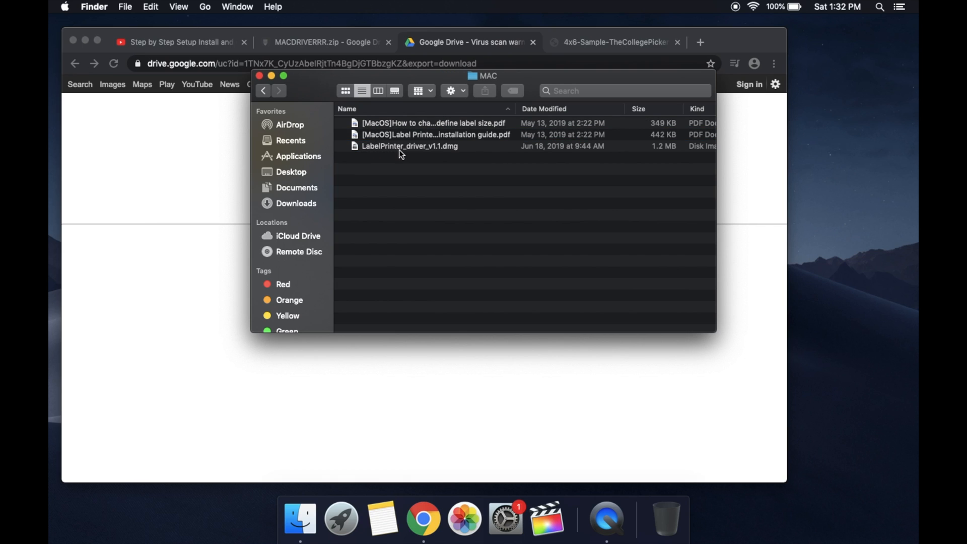
pyautogui.moveTo(417, 152)
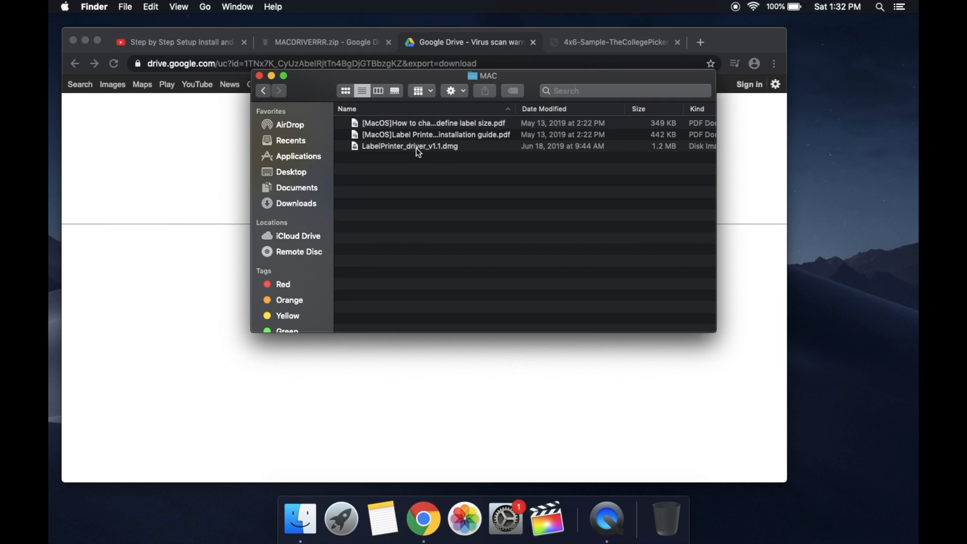
pyautogui.doubleClick(410, 145)
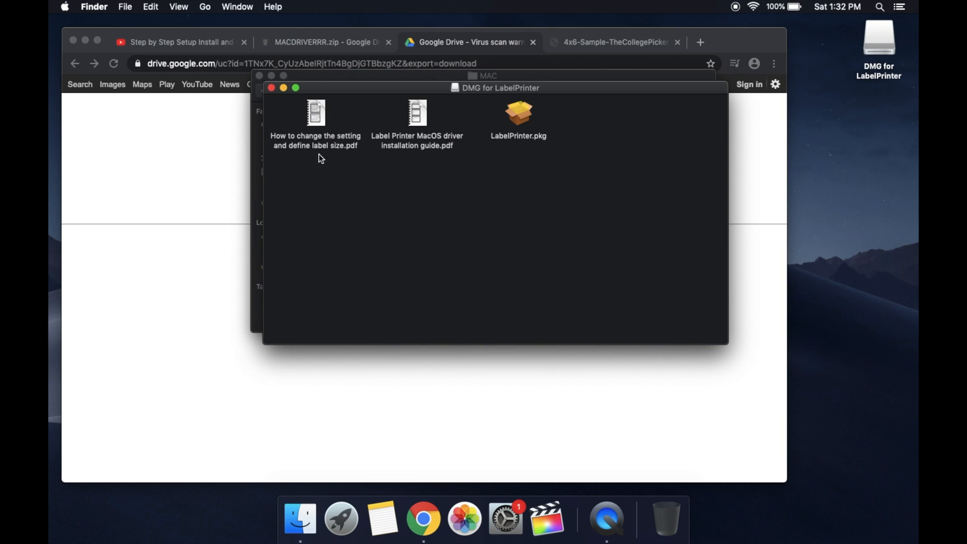
pyautogui.moveTo(522, 121)
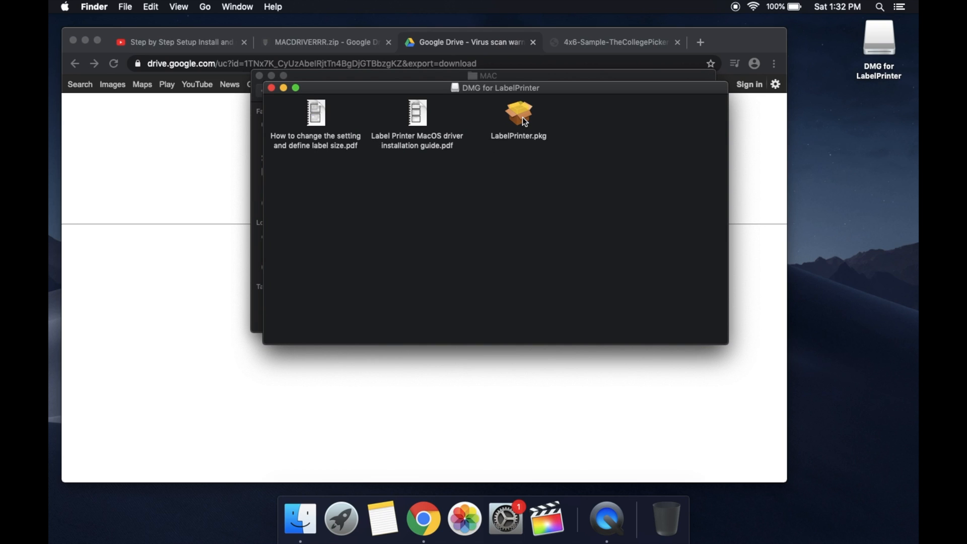
pyautogui.doubleClick(517, 113)
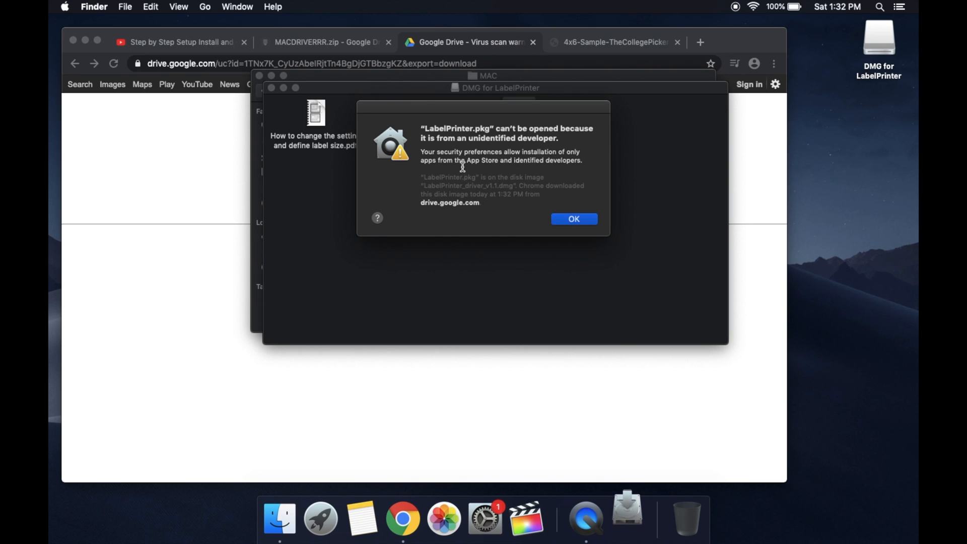
pyautogui.moveTo(513, 166)
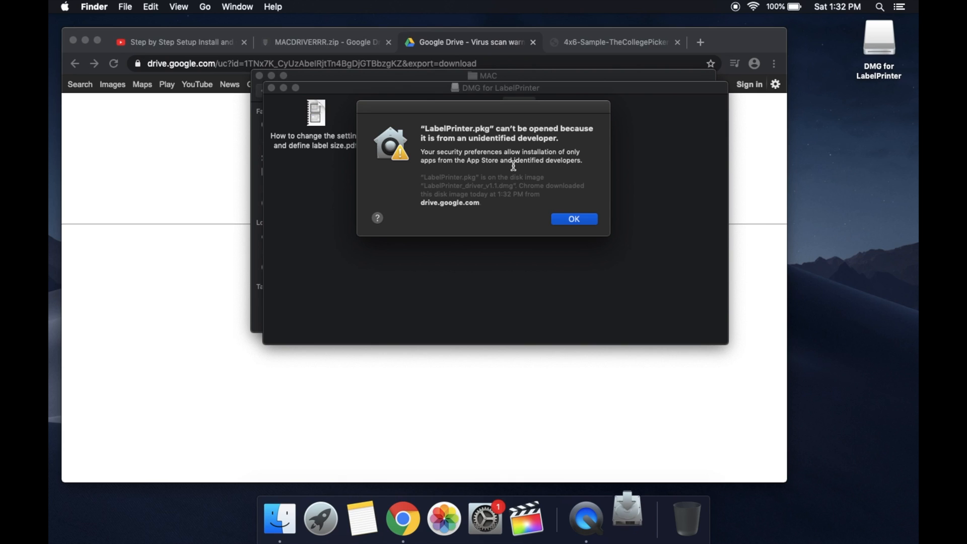
# - Dismiss the unidentified-developer warning and go to Security & Privacy in System Preferences
pyautogui.click(573, 218)
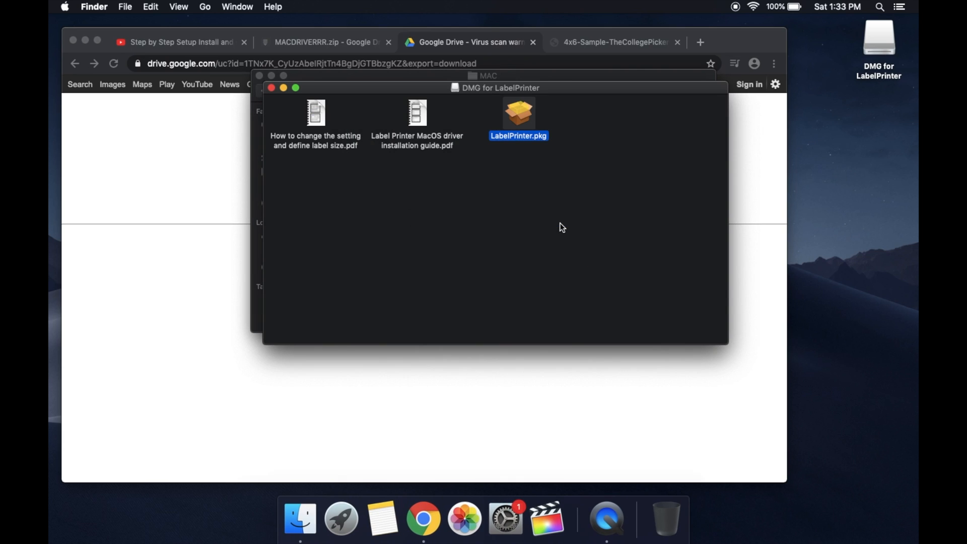
pyautogui.moveTo(505, 520)
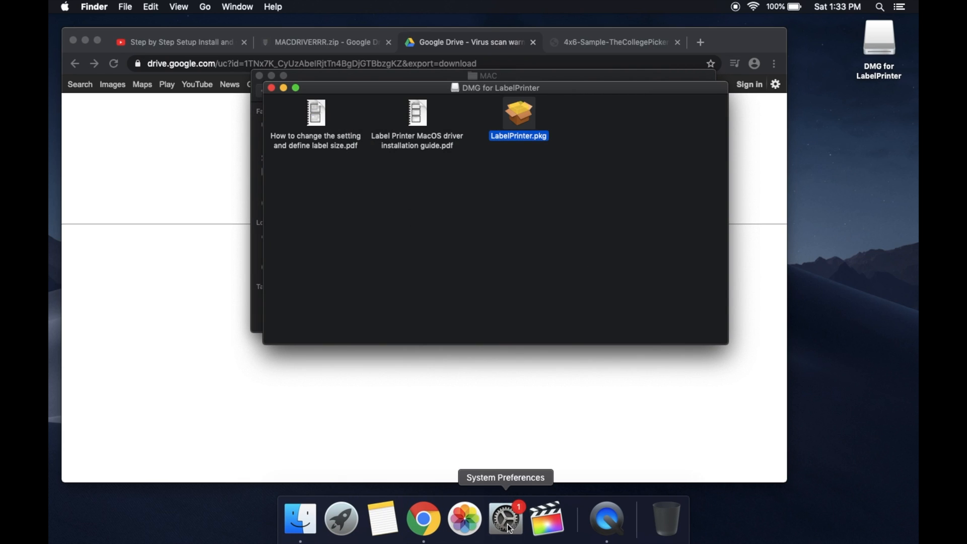
pyautogui.click(505, 518)
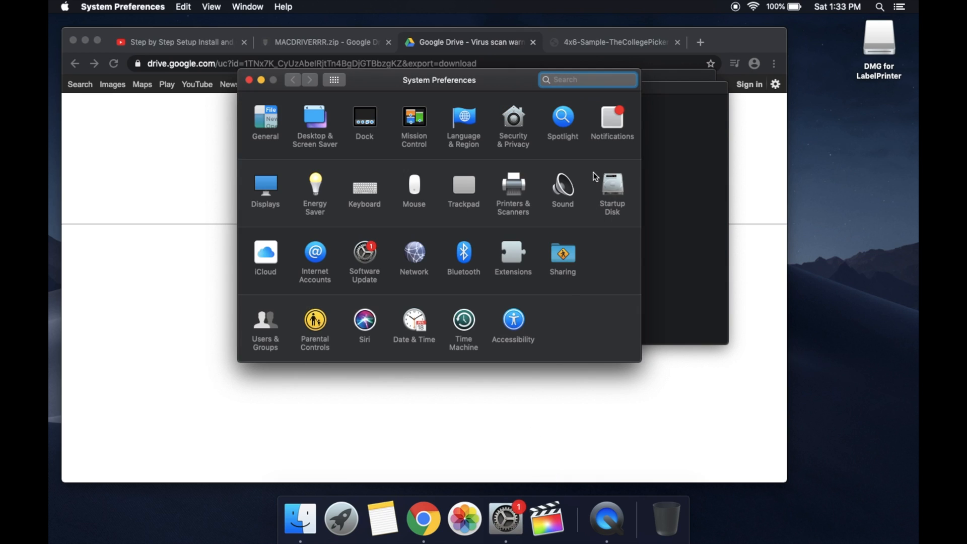
pyautogui.click(512, 117)
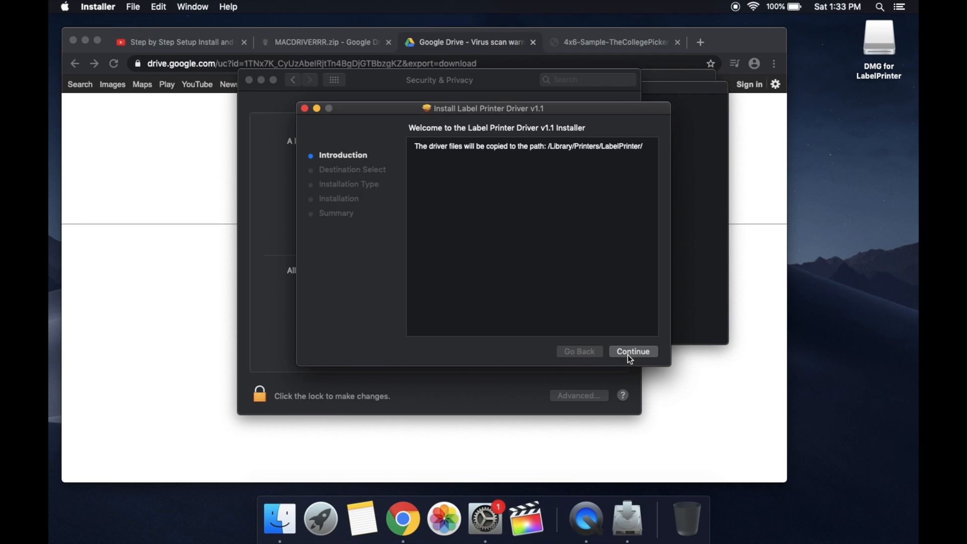
# - Run the standard Label Printer Driver v1.1 install on Macintosh HD and close the finished installer
pyautogui.click(632, 350)
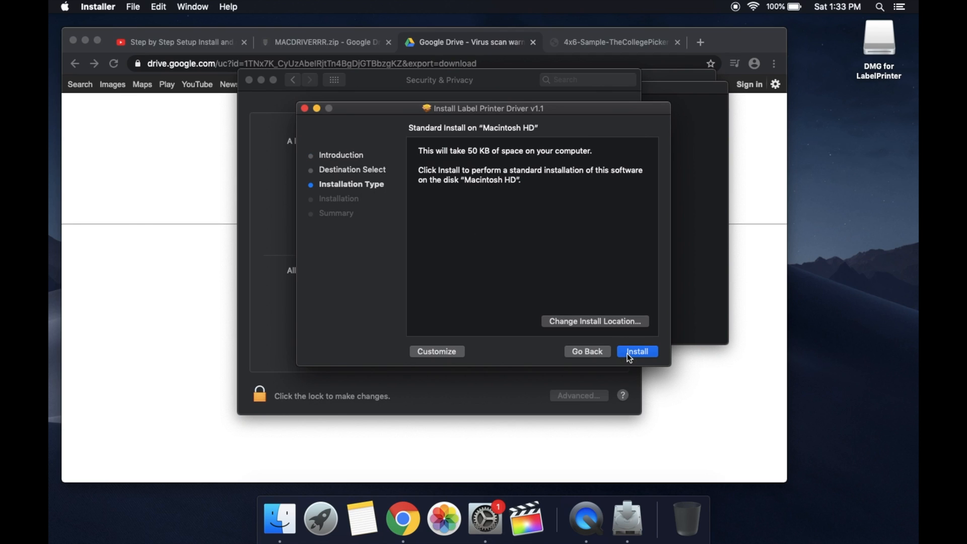
pyautogui.click(637, 350)
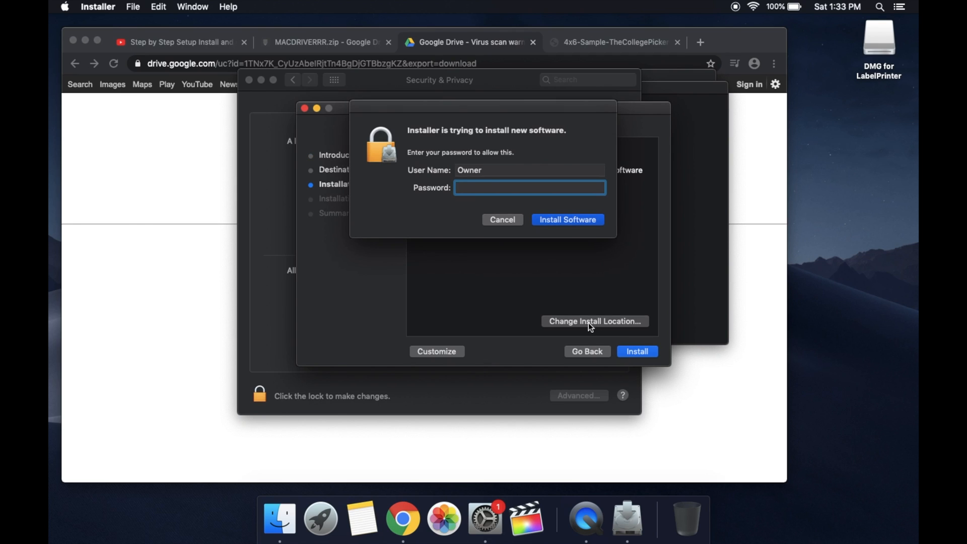
pyautogui.click(567, 220)
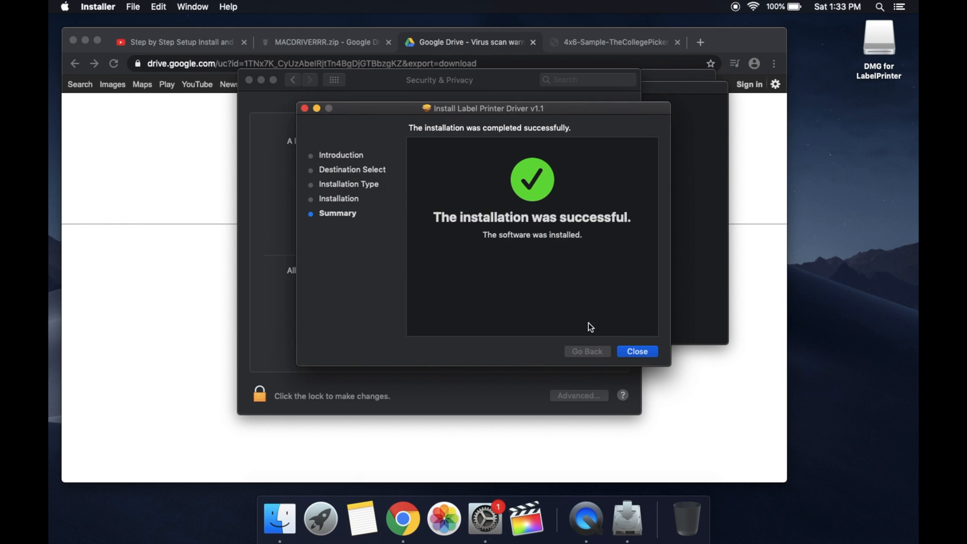
pyautogui.click(637, 350)
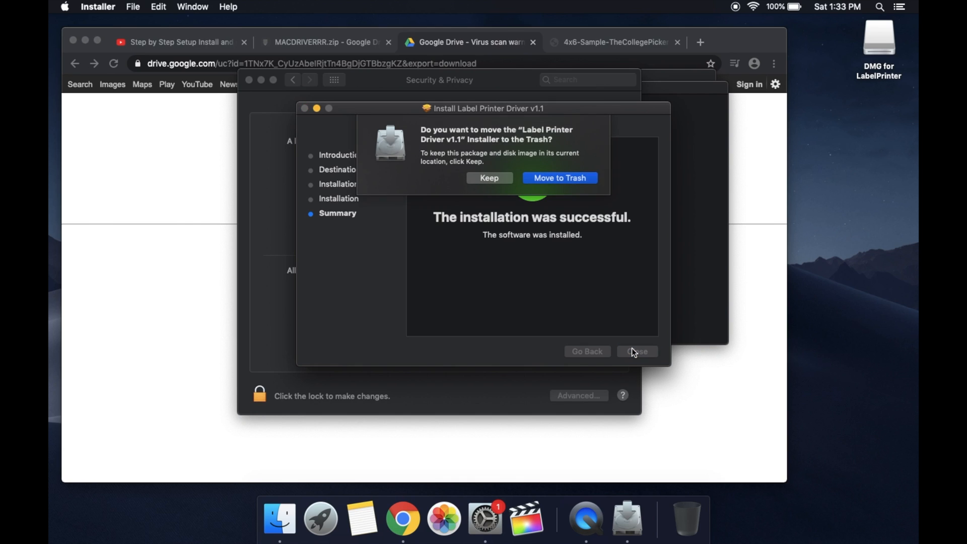
pyautogui.click(559, 177)
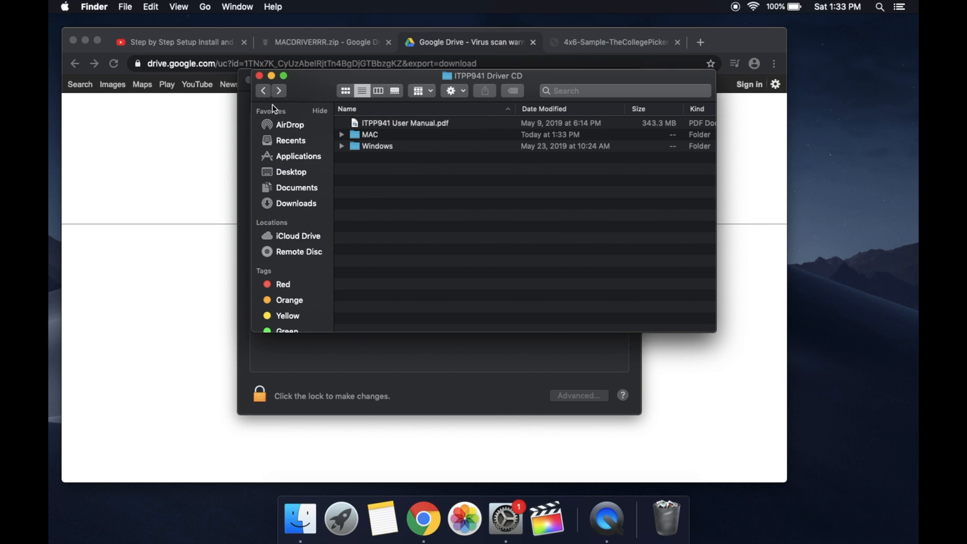
# - Return to Downloads, minimize Finder, and bring up Spotlight search
pyautogui.click(296, 202)
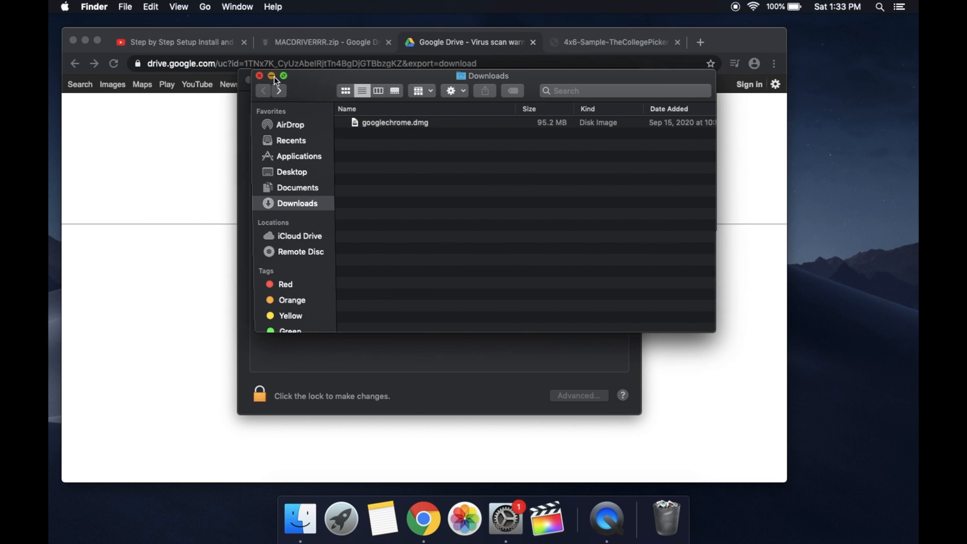
pyautogui.click(259, 75)
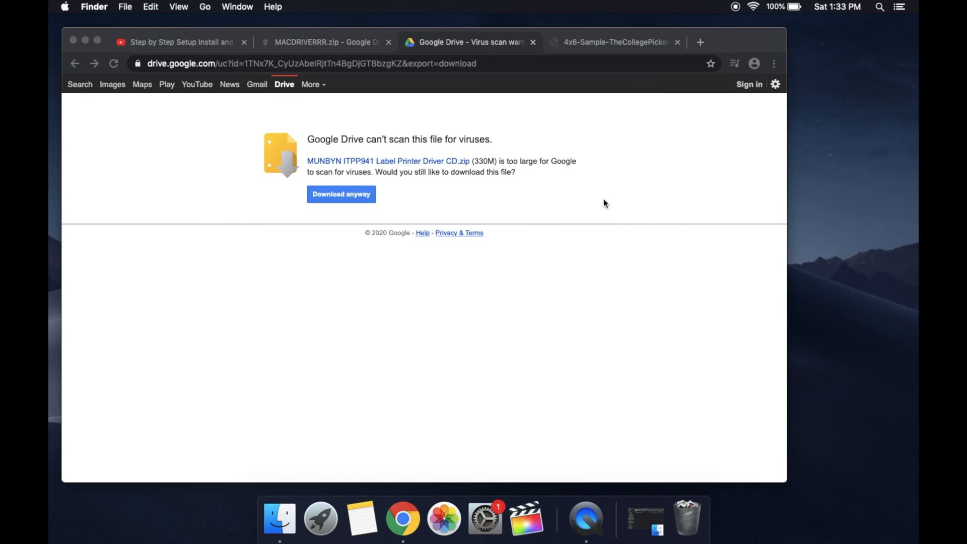
pyautogui.click(878, 7)
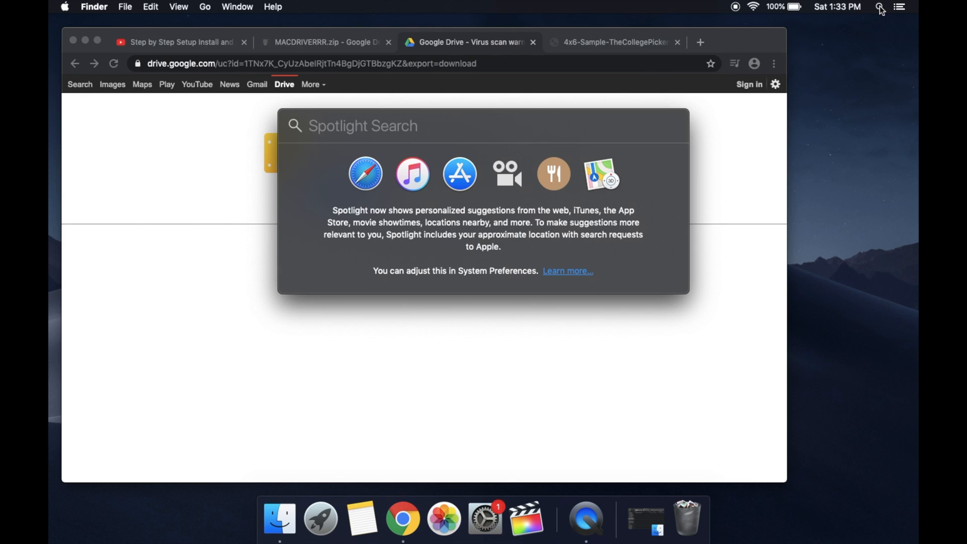
# - Find Printers & Scanners via Spotlight and select the Deli DL-770D USB printer to add
pyautogui.write('printers & Scanners')
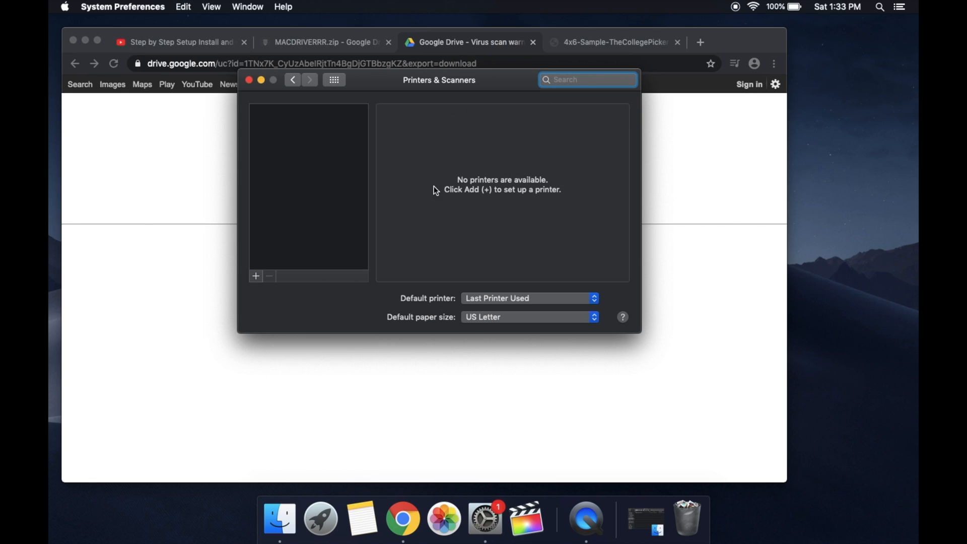
pyautogui.moveTo(496, 186)
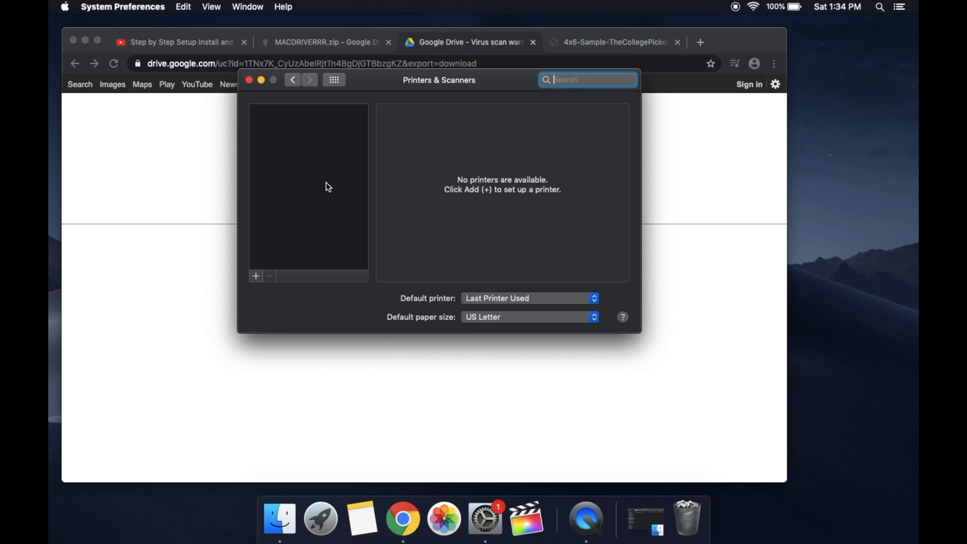
pyautogui.moveTo(315, 216)
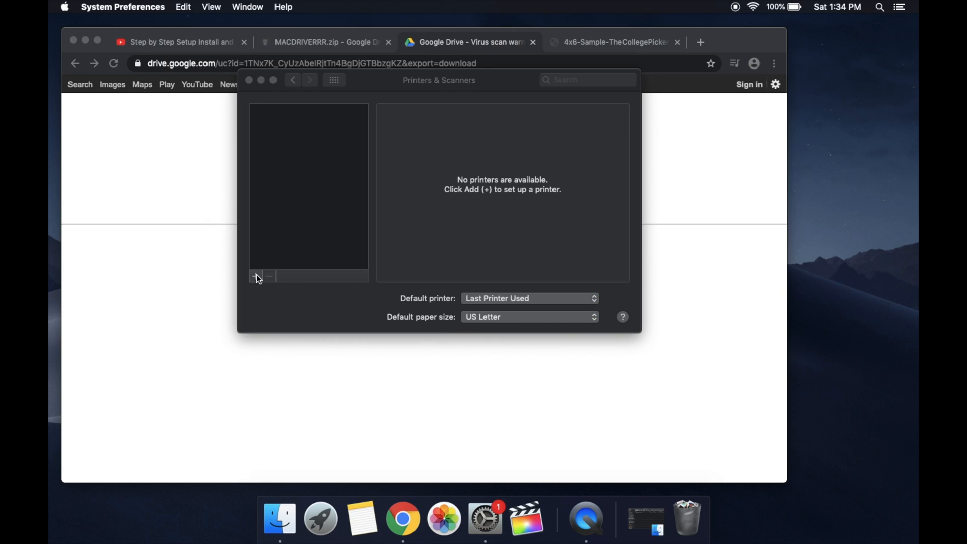
pyautogui.click(257, 276)
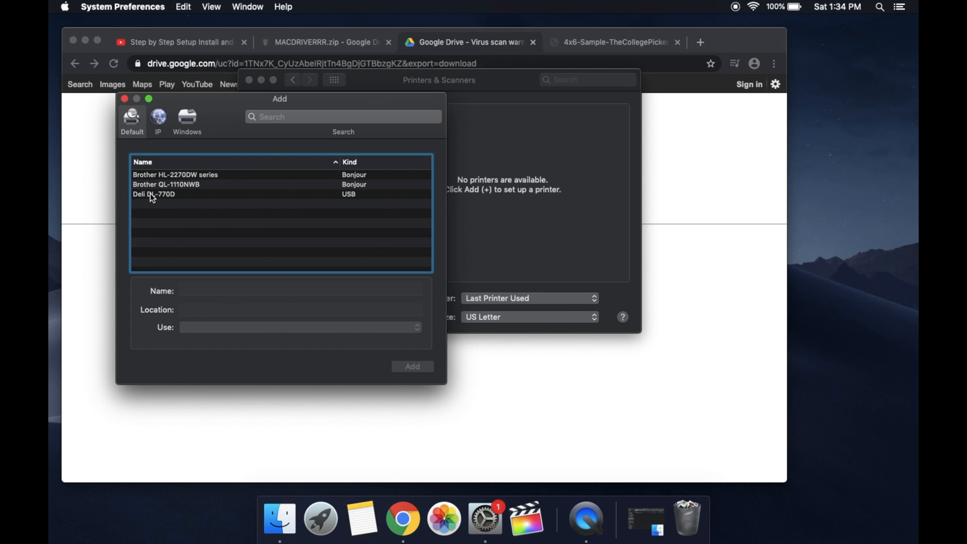
pyautogui.moveTo(164, 203)
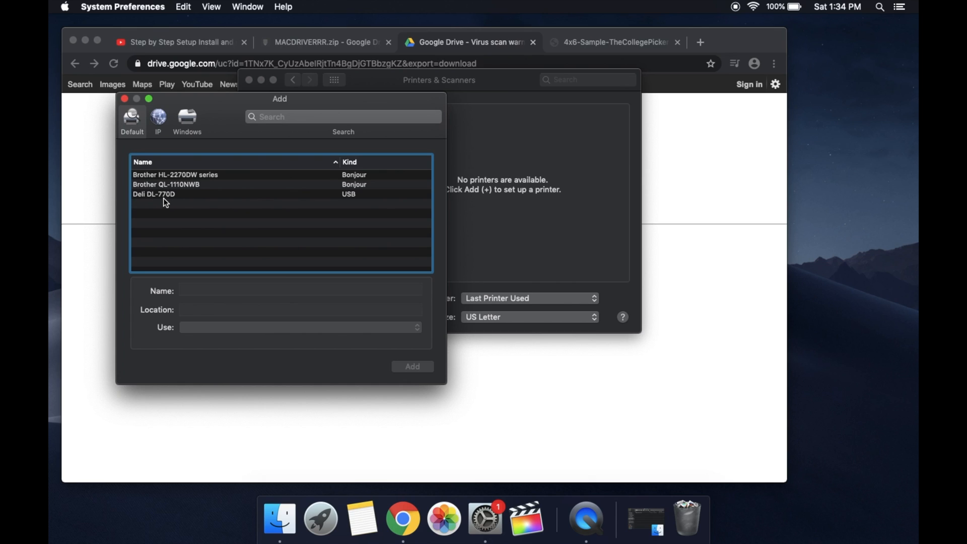
pyautogui.moveTo(184, 199)
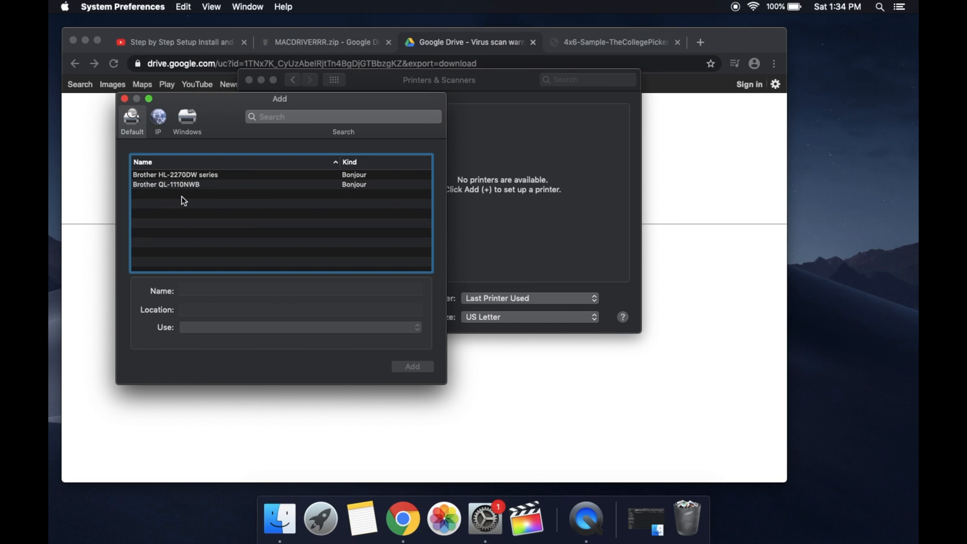
pyautogui.click(154, 194)
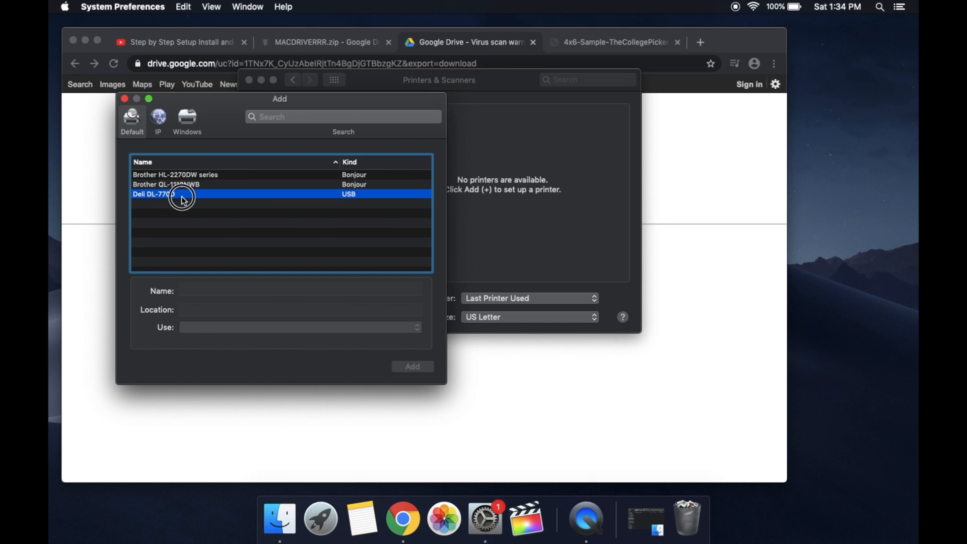
pyautogui.click(153, 193)
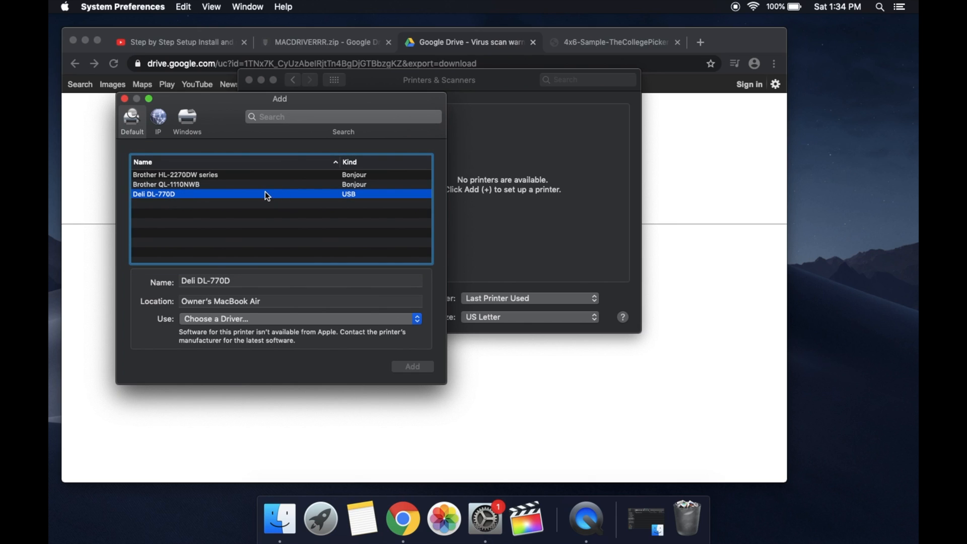
# - Choose LabelPrinter Label Printer as the driver from the software list filtered by 'label'
pyautogui.click(298, 319)
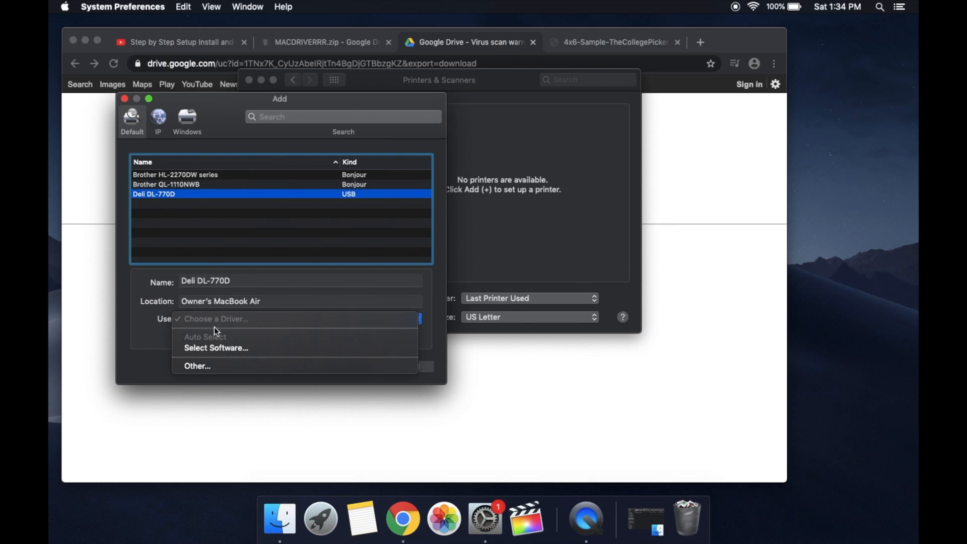
pyautogui.click(216, 347)
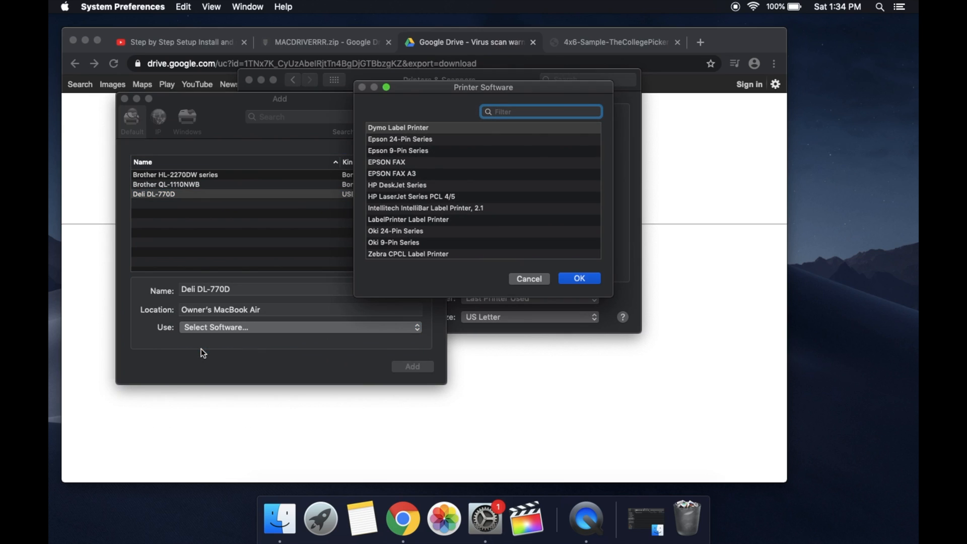
pyautogui.scroll(-3)
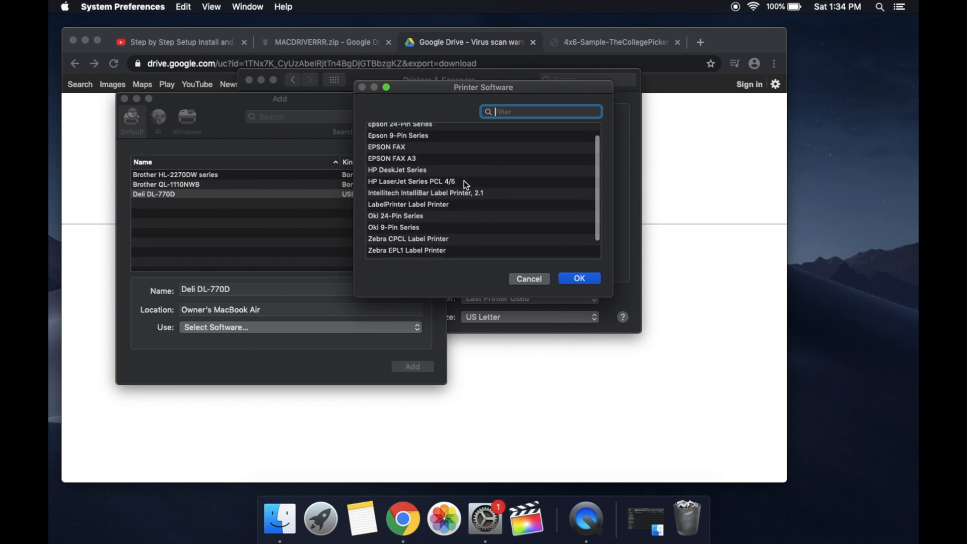
pyautogui.write('label')
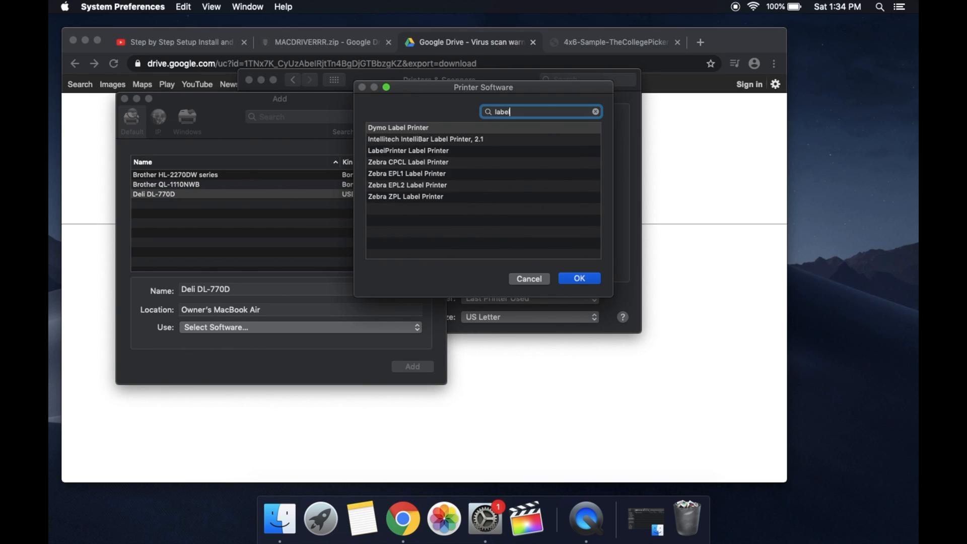
pyautogui.click(408, 150)
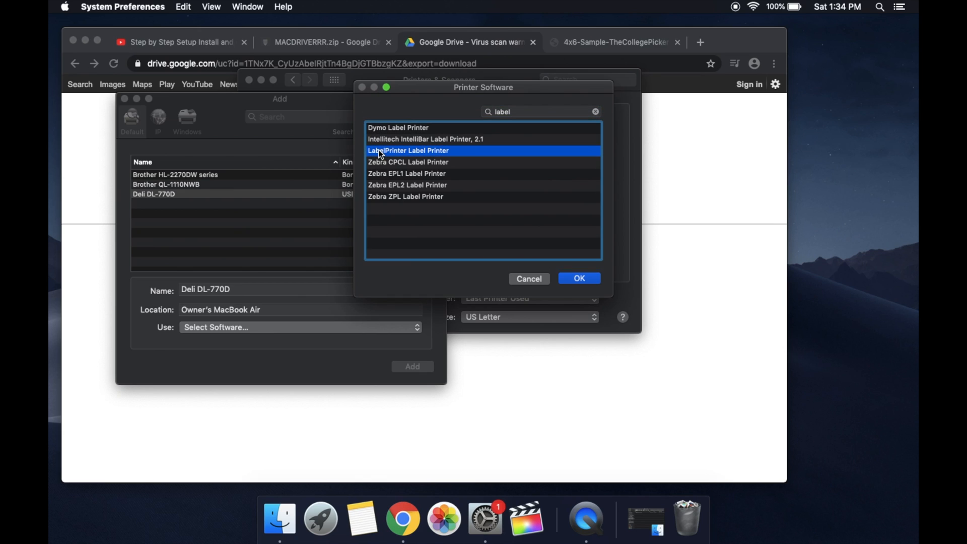
pyautogui.moveTo(435, 155)
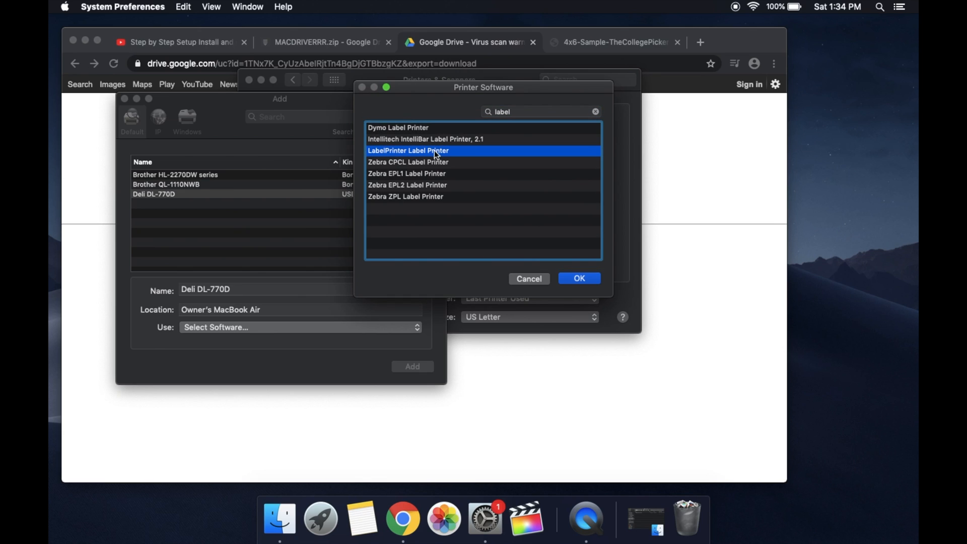
pyautogui.moveTo(398, 153)
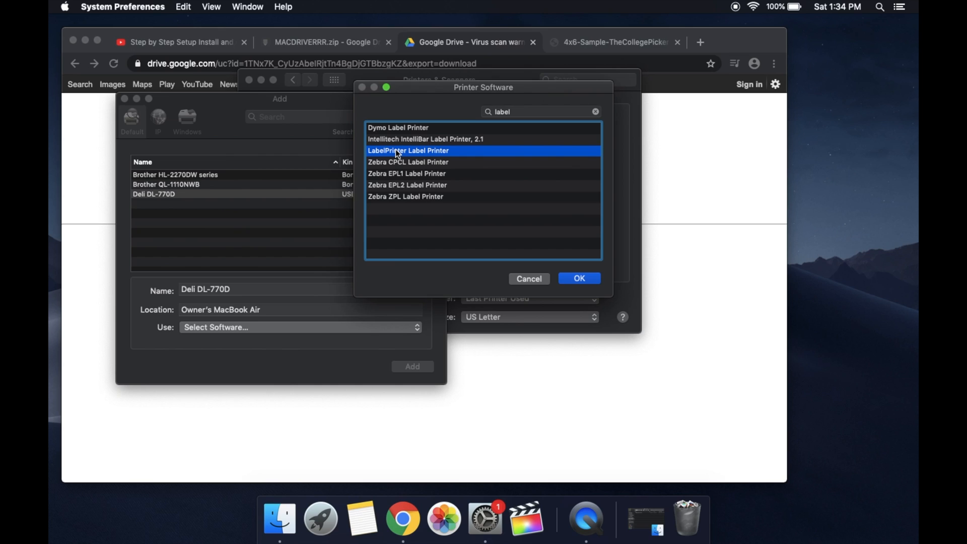
pyautogui.moveTo(397, 192)
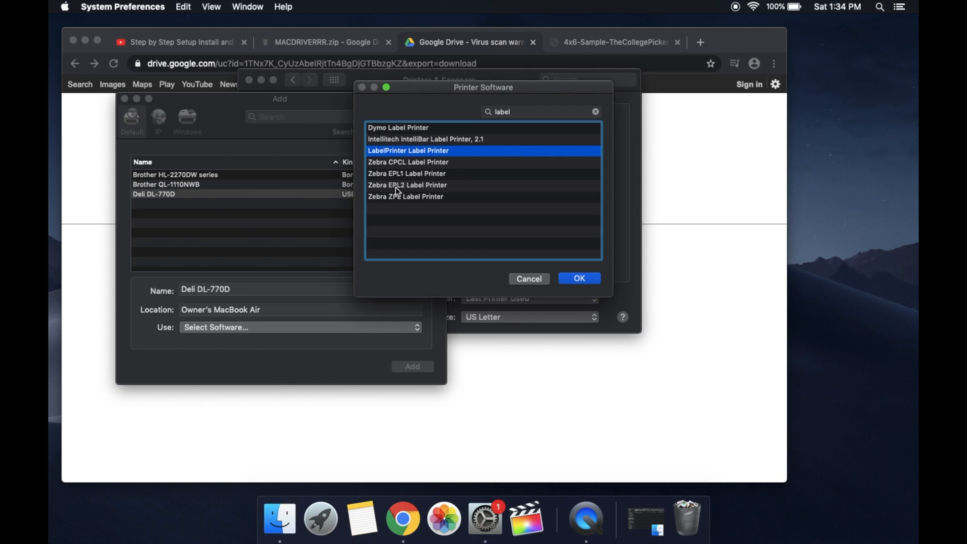
pyautogui.moveTo(418, 191)
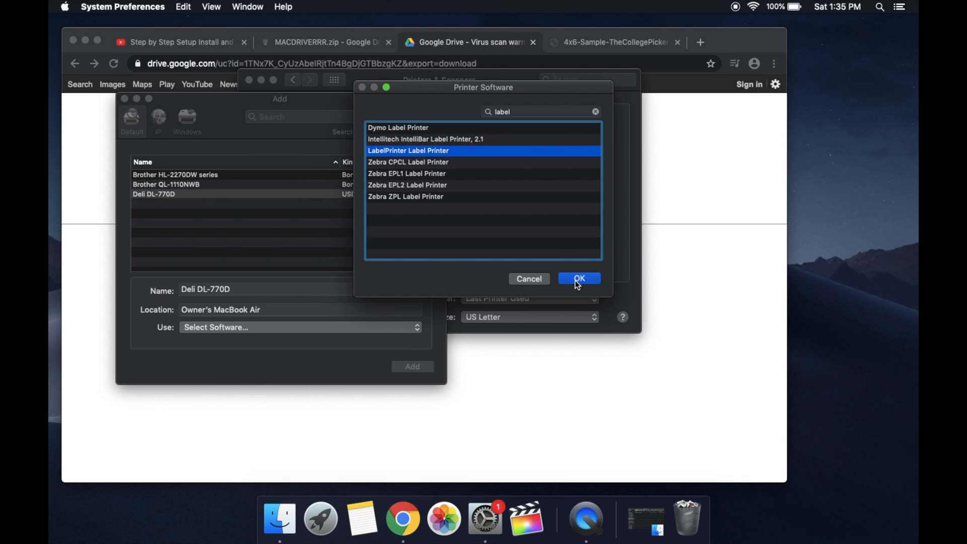
pyautogui.click(578, 278)
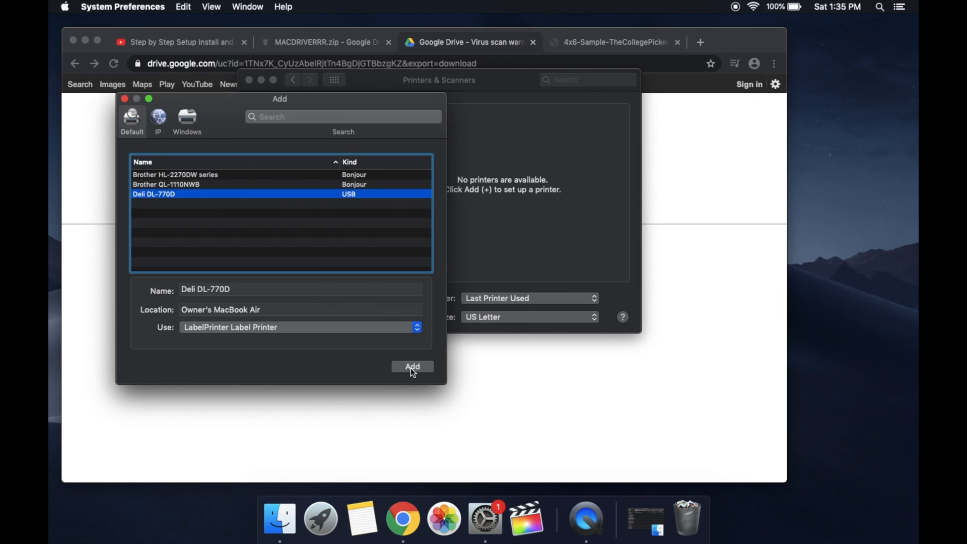
# - Add the Deli DL-770D and start printing the 4x6 sample label PDF
pyautogui.click(412, 367)
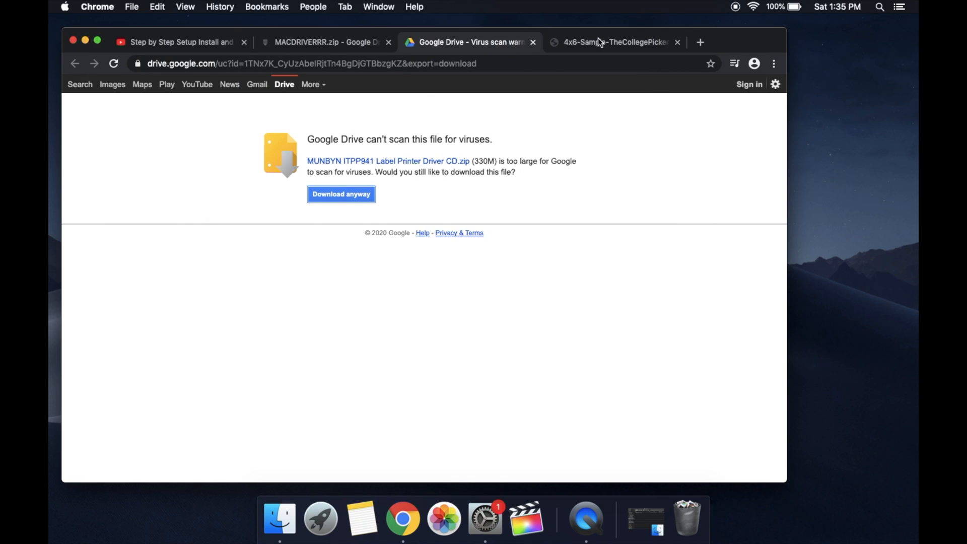
pyautogui.click(613, 43)
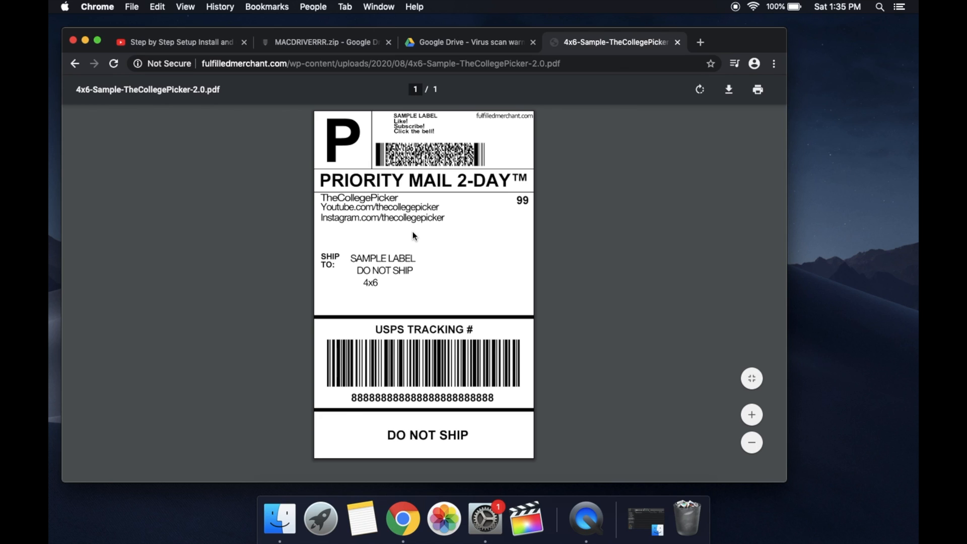
pyautogui.moveTo(553, 152)
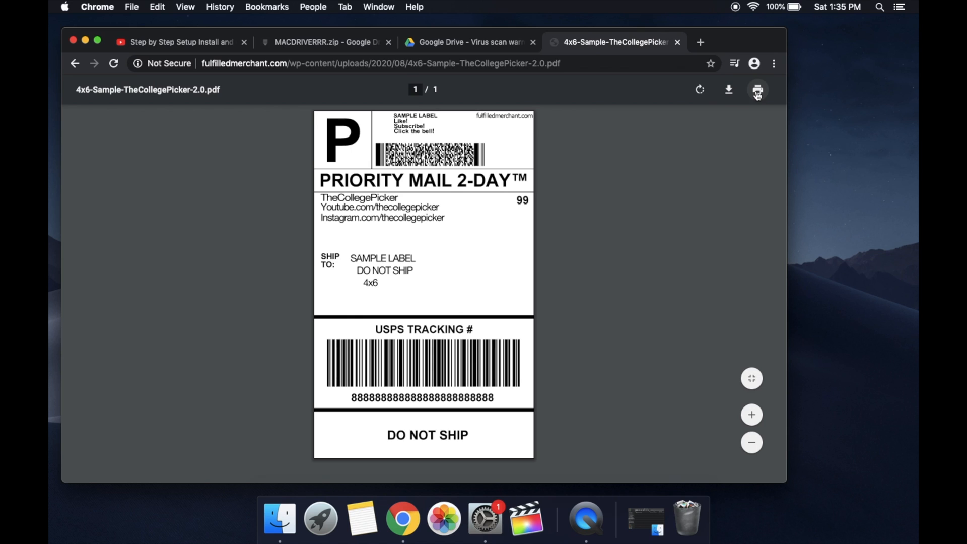
pyautogui.click(131, 7)
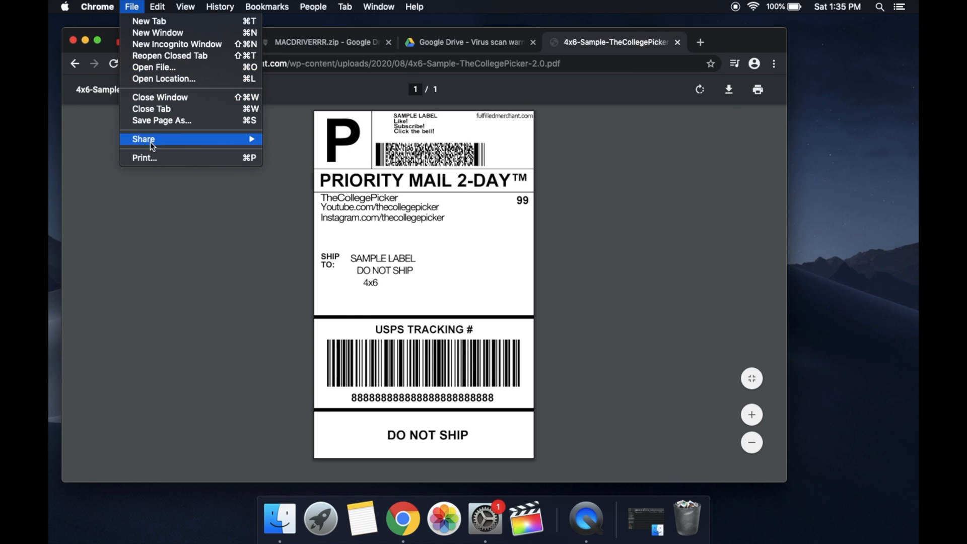
pyautogui.click(144, 158)
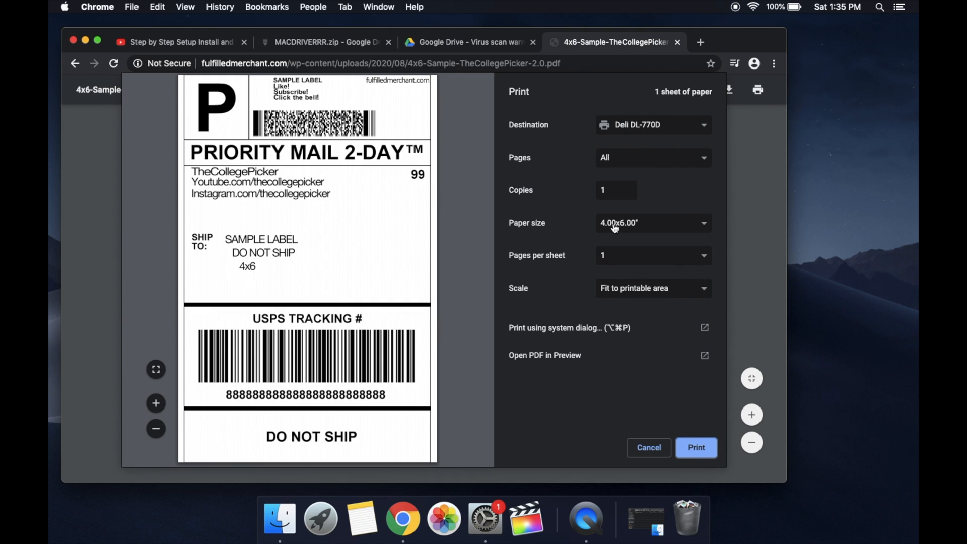
# - Set the paper size to 4.00x6.00" and keep the scale at Default
pyautogui.click(652, 223)
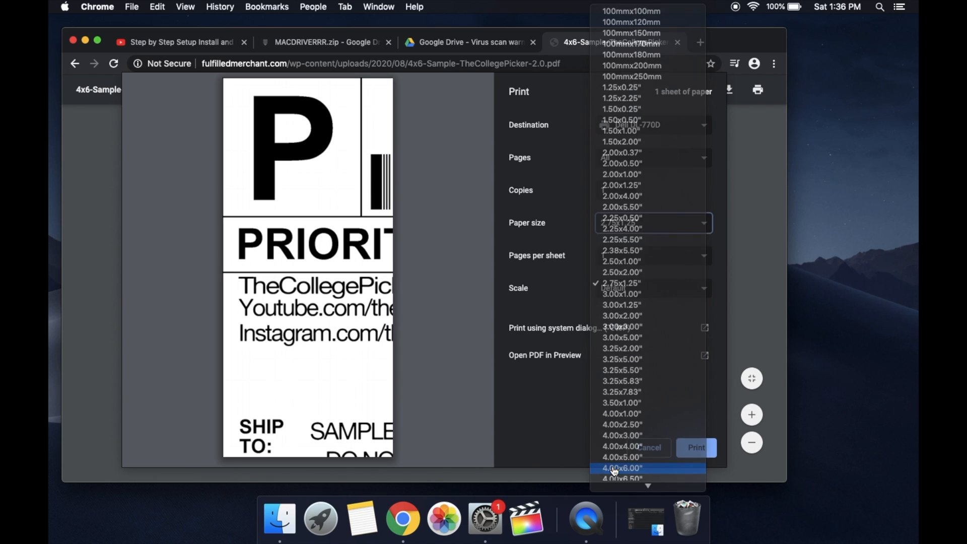
pyautogui.click(621, 468)
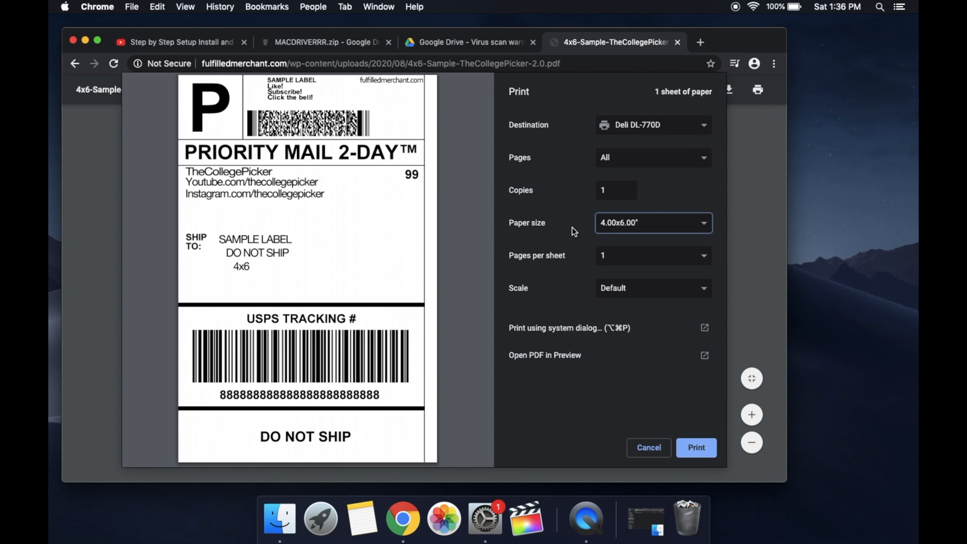
pyautogui.click(652, 288)
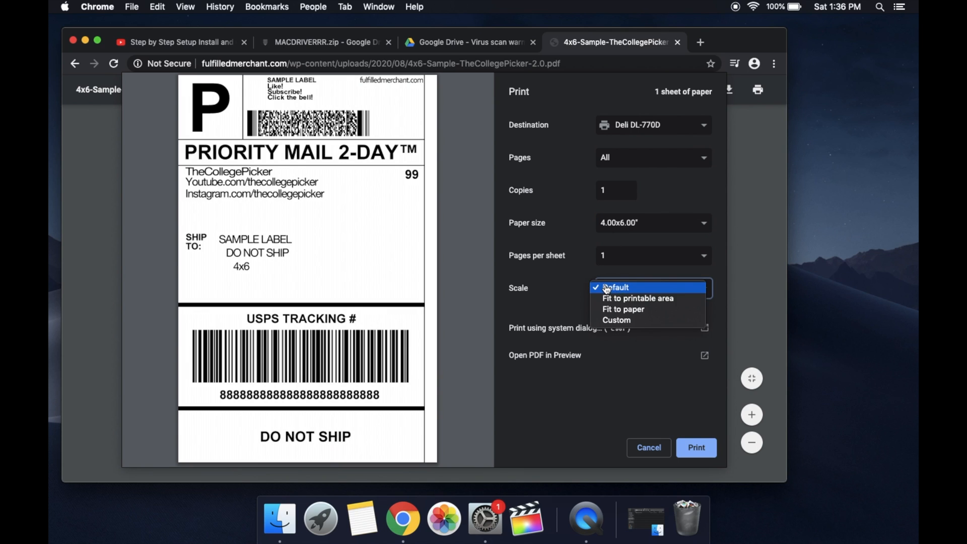
pyautogui.click(636, 298)
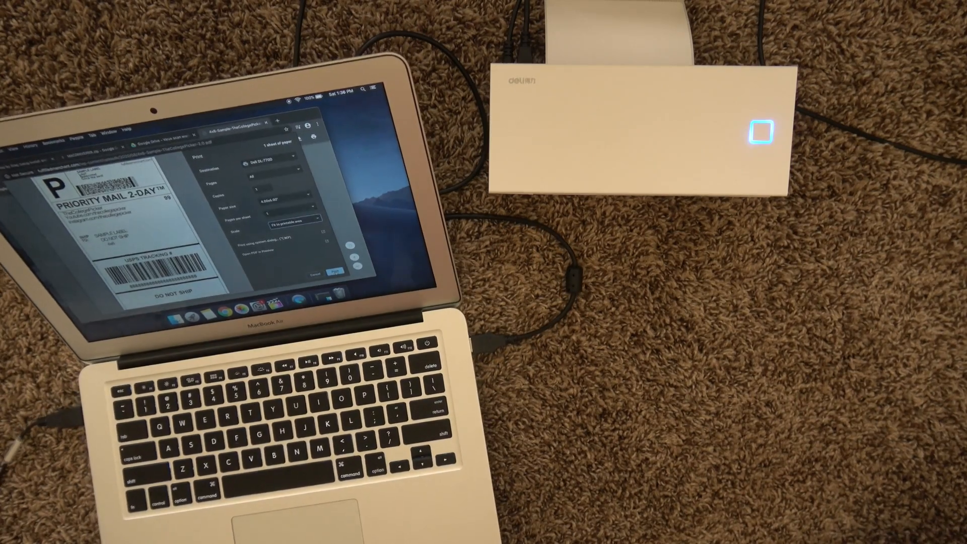
# - Finish on the Mac and move over to the Windows 10 desktop
pyautogui.click(335, 272)
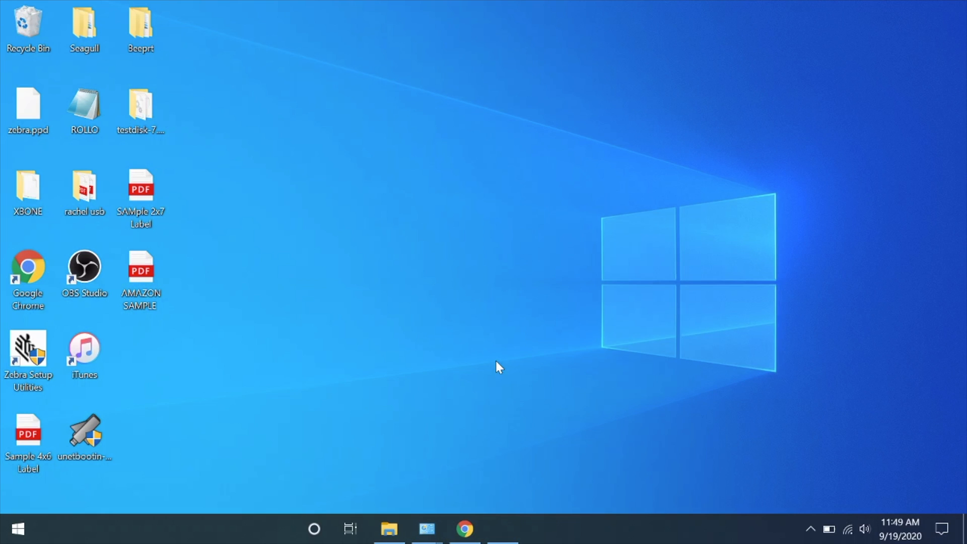
pyautogui.moveTo(463, 529)
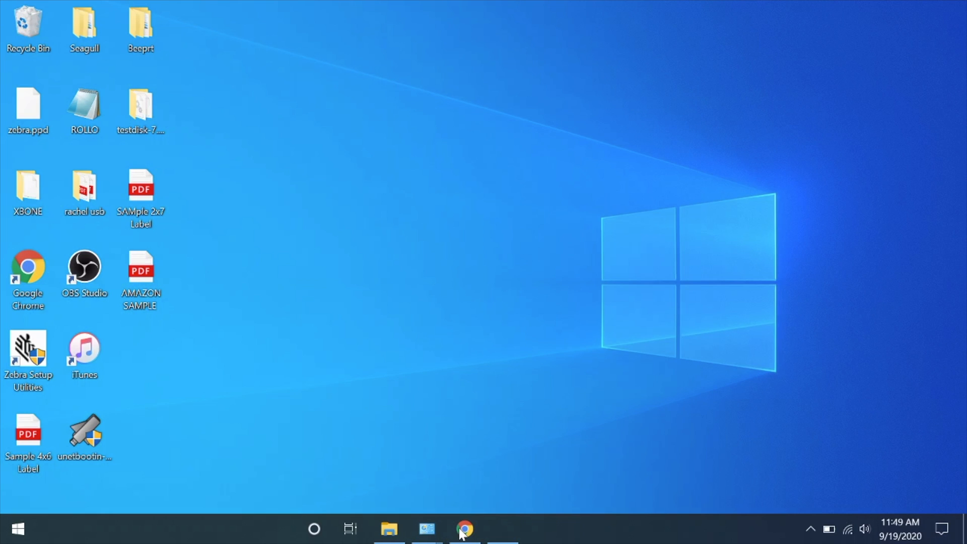
# - Download Deli_2020.3.exe from the Seagull driver page, keep it despite the warning, and launch it
pyautogui.click(464, 529)
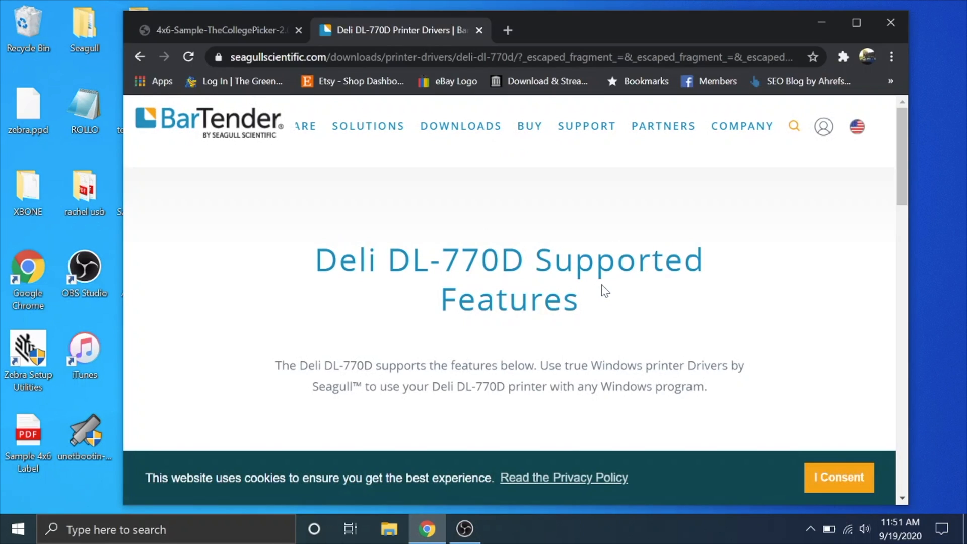
pyautogui.scroll(-3)
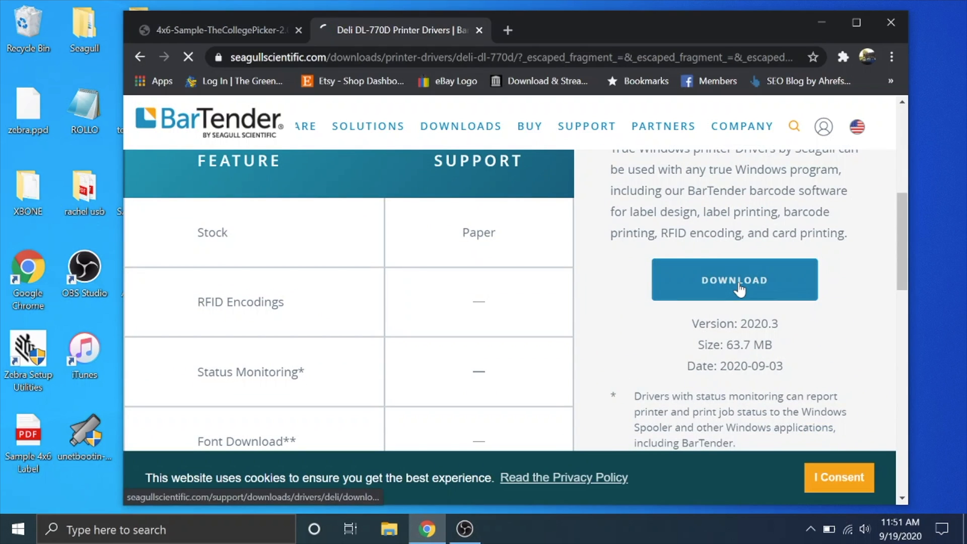
pyautogui.click(734, 279)
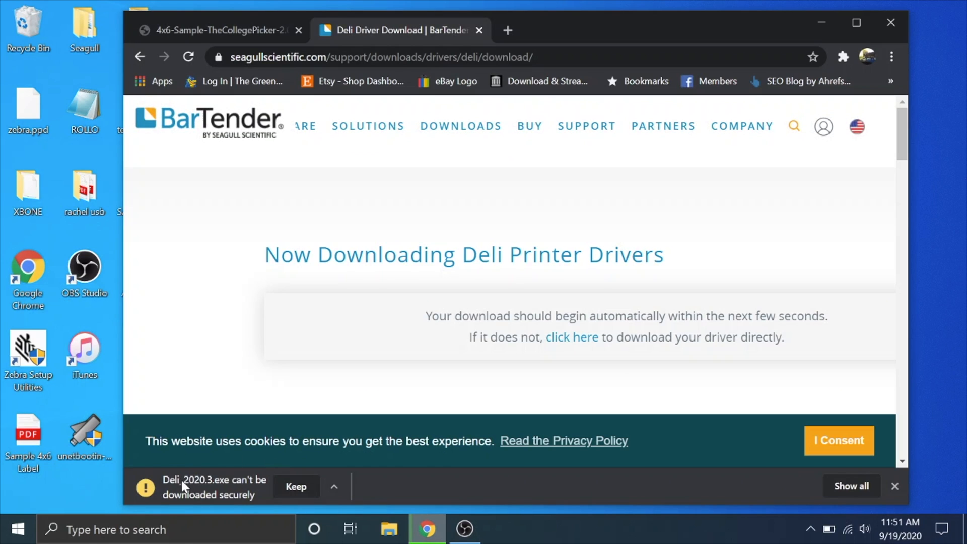
pyautogui.moveTo(256, 499)
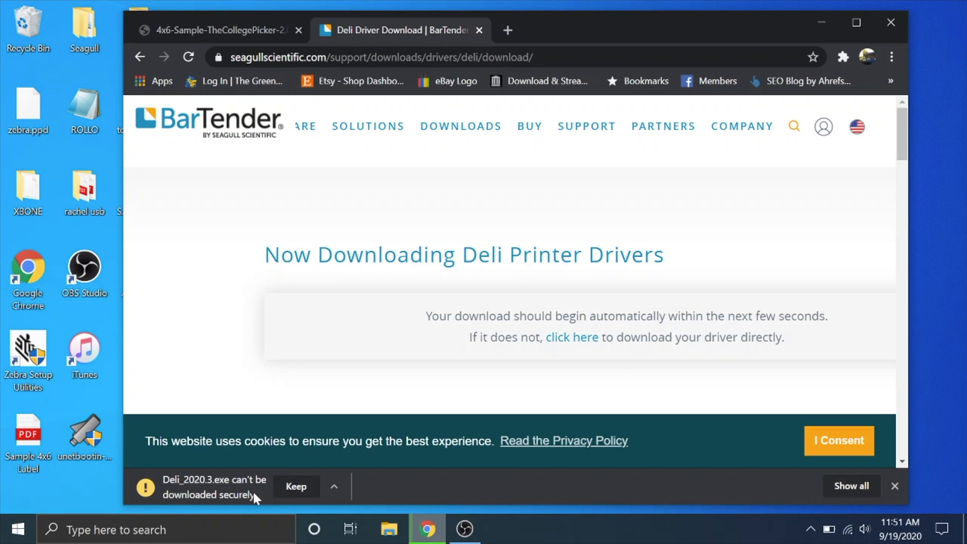
pyautogui.click(295, 487)
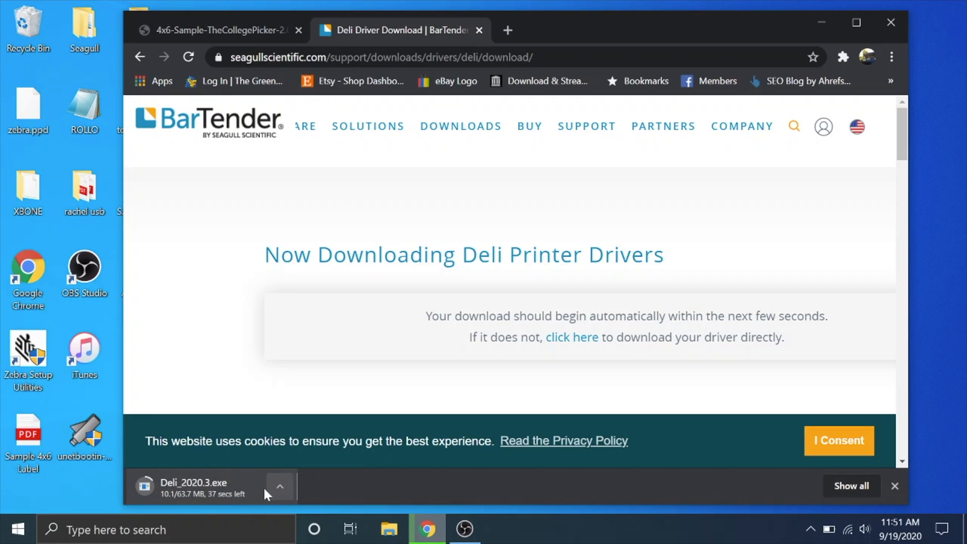
pyautogui.moveTo(229, 490)
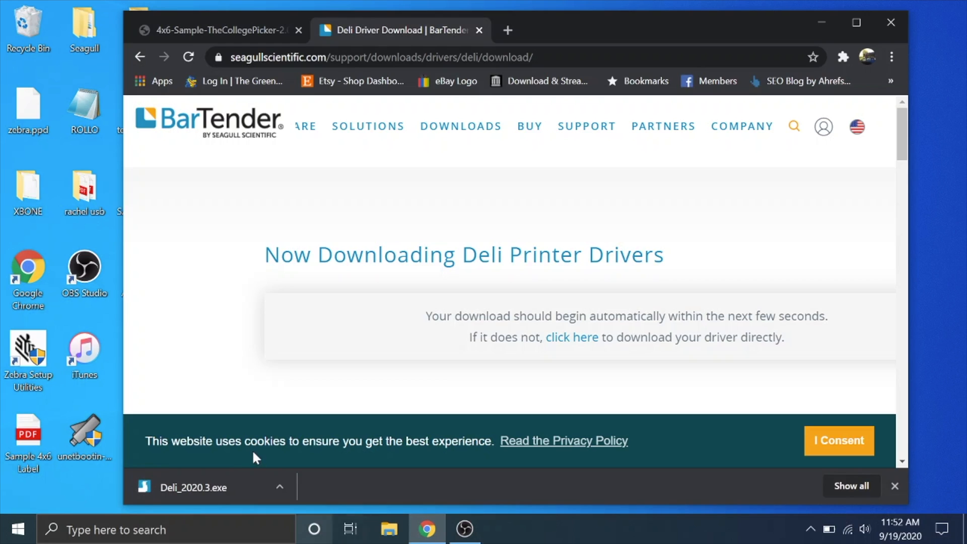
pyautogui.click(192, 487)
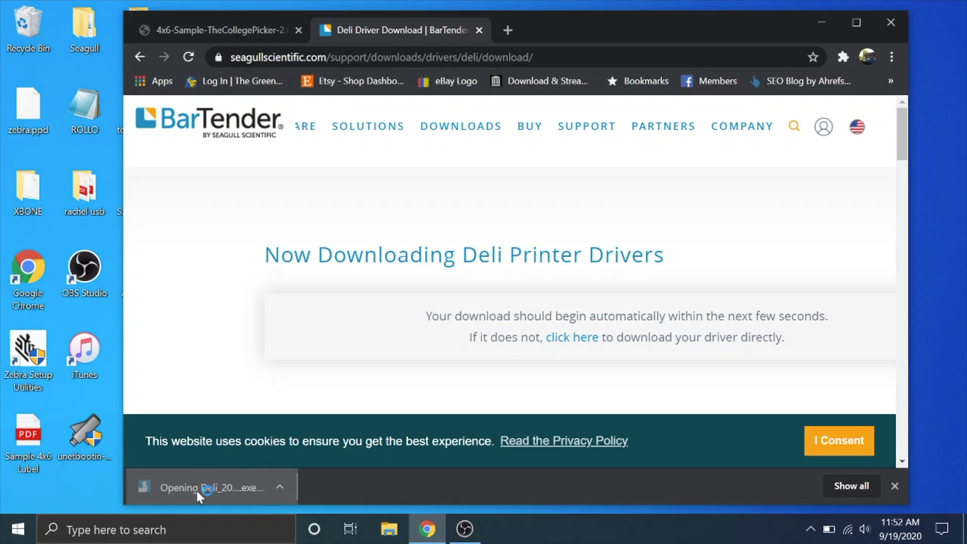
# - Accept the license, unpack the drivers to the default Desktop\Seagull\2020.3 folder and allow the wizard to run
pyautogui.click(209, 487)
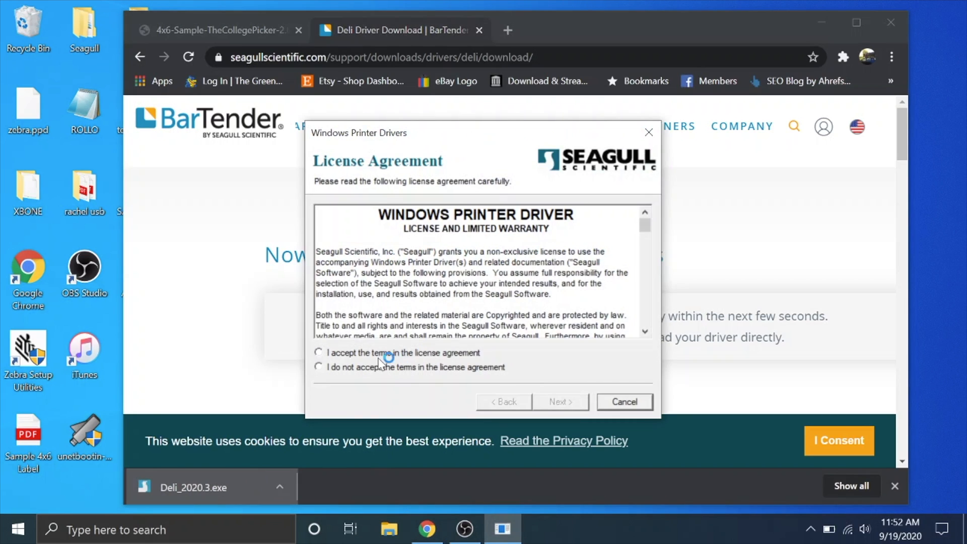
pyautogui.click(559, 402)
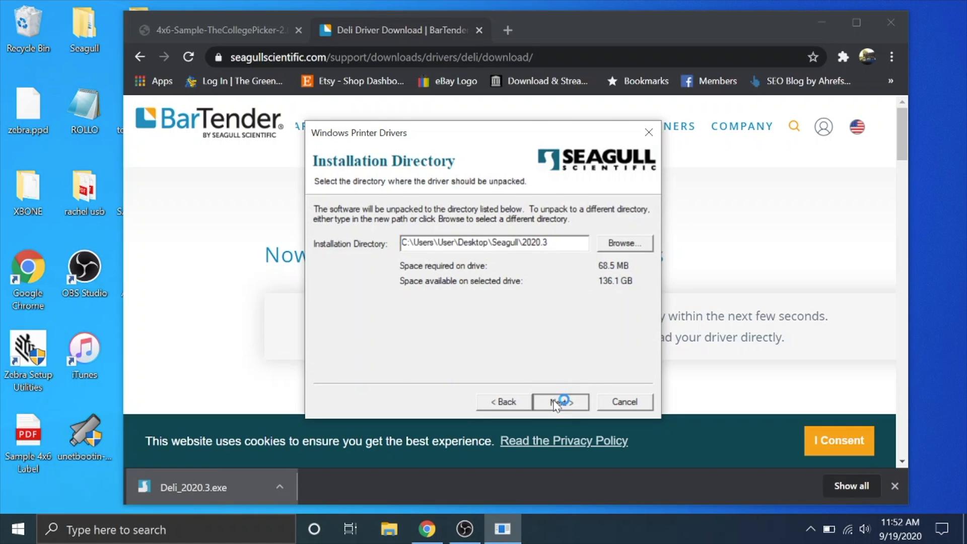
pyautogui.click(560, 401)
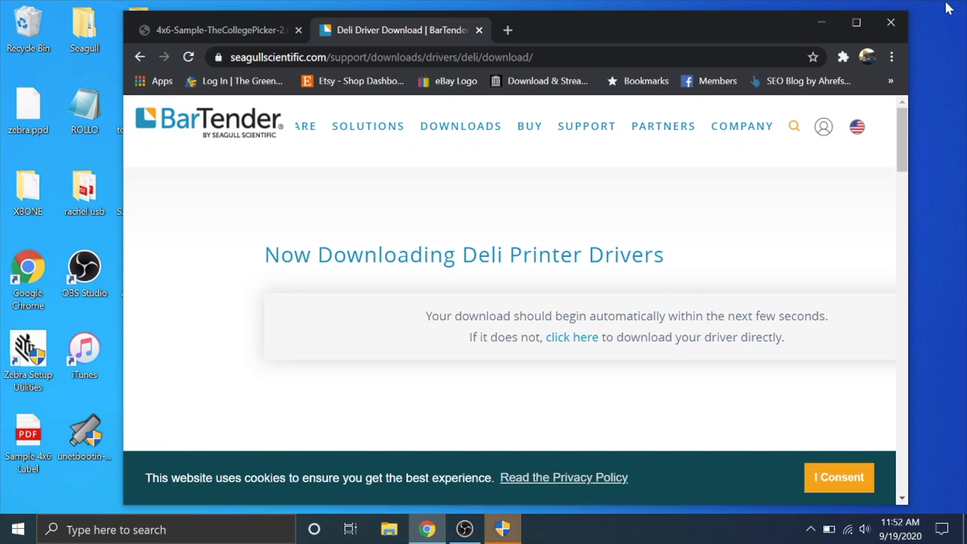
pyautogui.moveTo(471, 458)
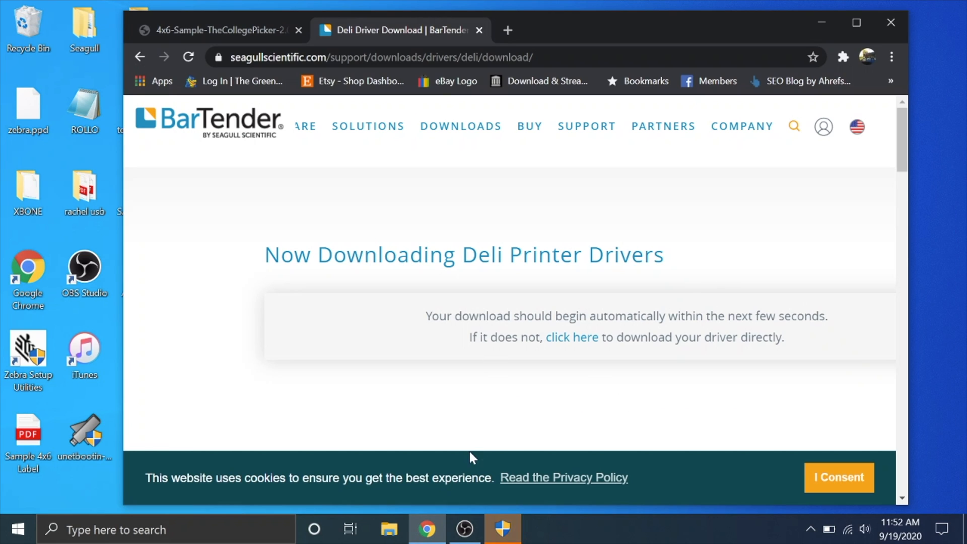
pyautogui.click(501, 528)
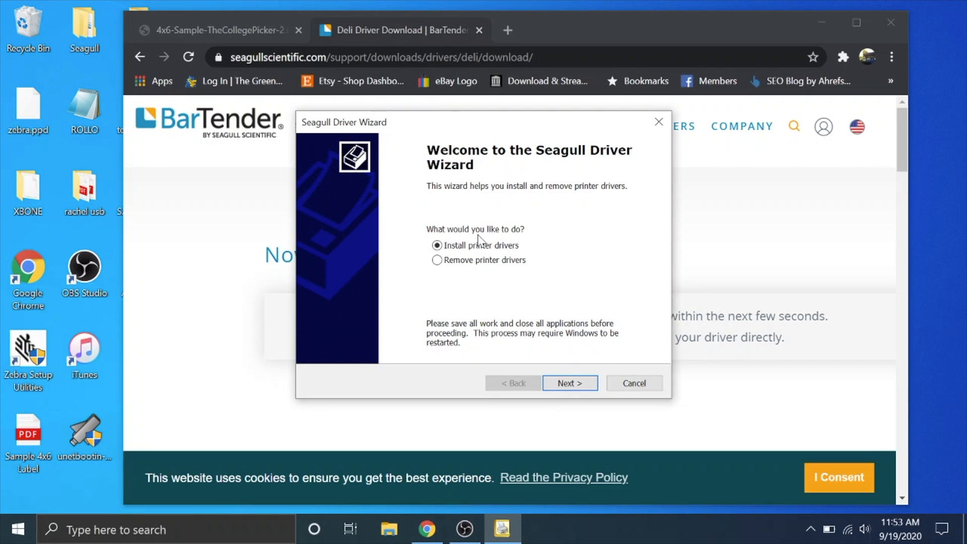
# - Install the detected Deli DL-770D on USB005 through the wizard and close it when finished
pyautogui.click(568, 382)
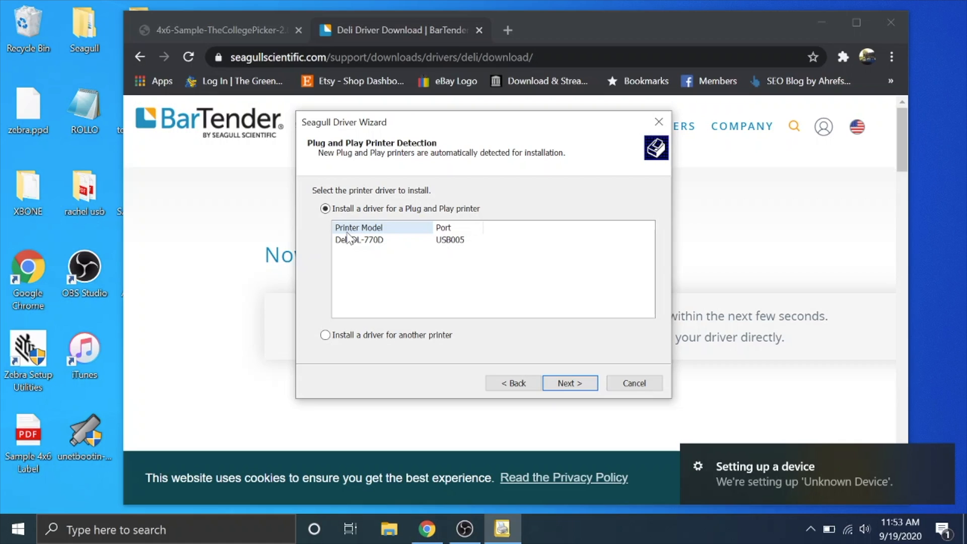
pyautogui.click(358, 240)
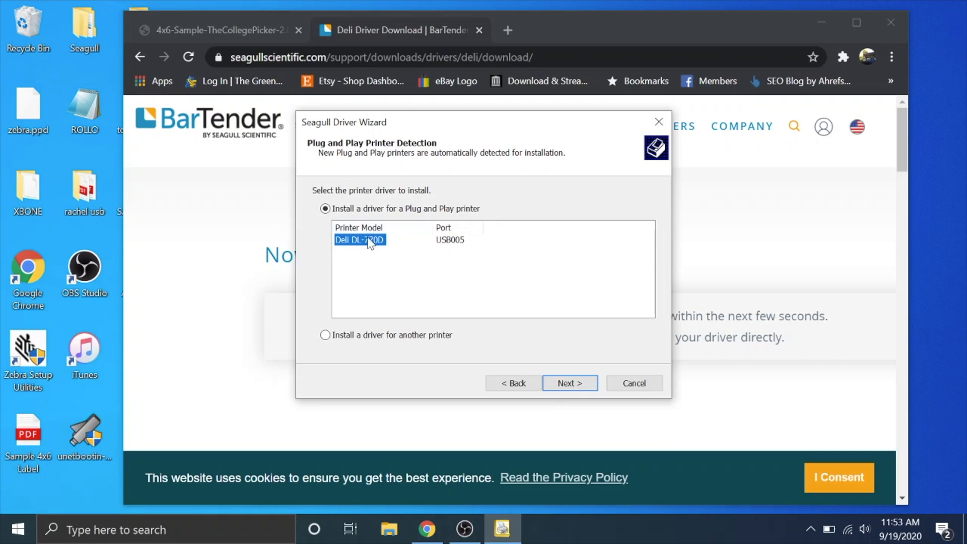
pyautogui.moveTo(424, 258)
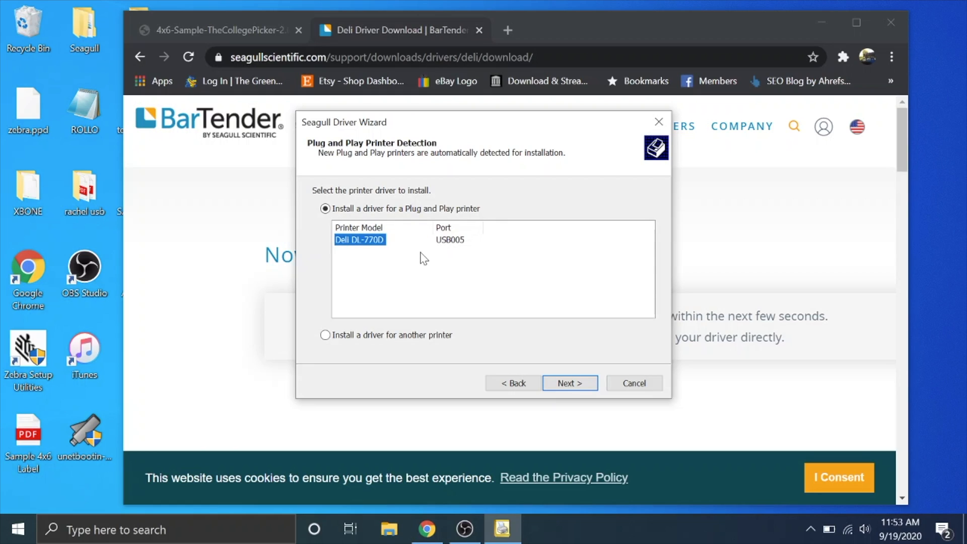
pyautogui.moveTo(556, 351)
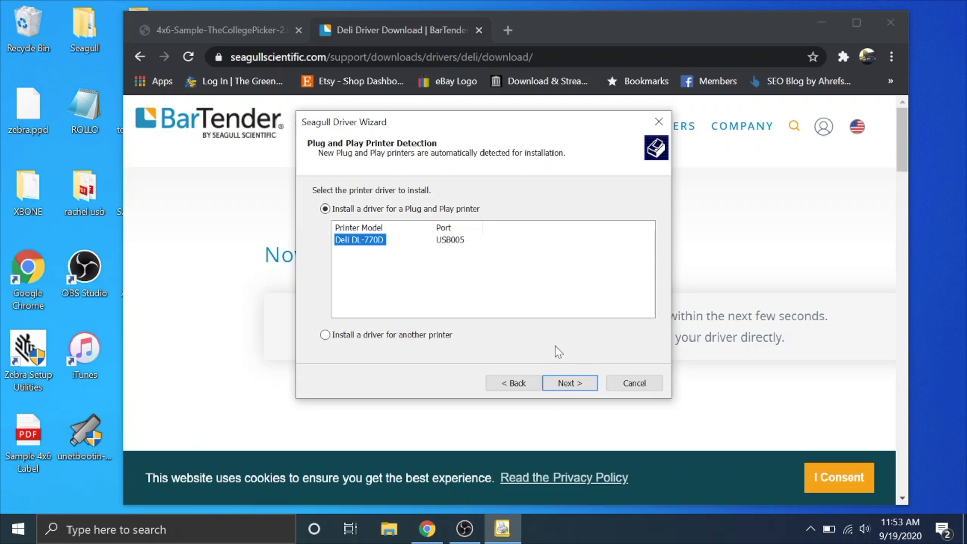
pyautogui.click(568, 383)
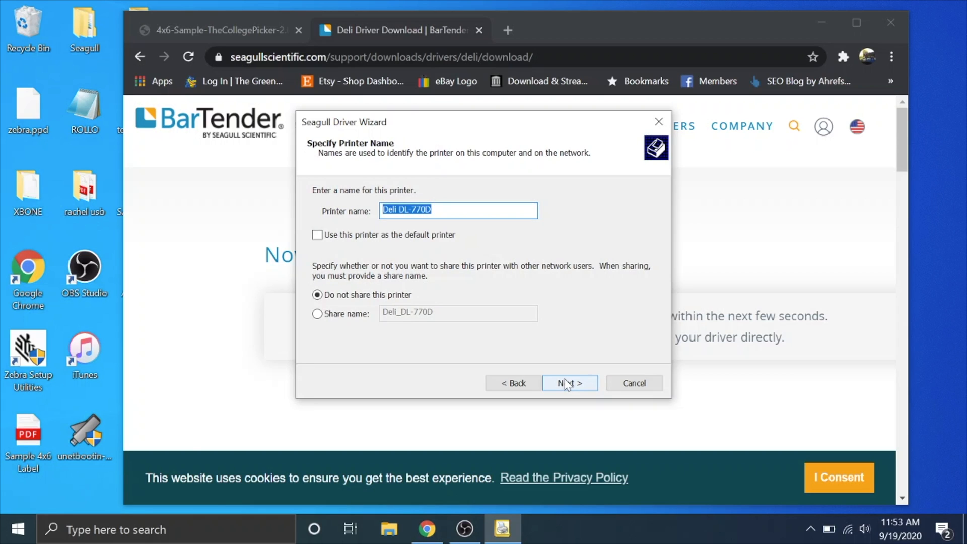
pyautogui.click(568, 383)
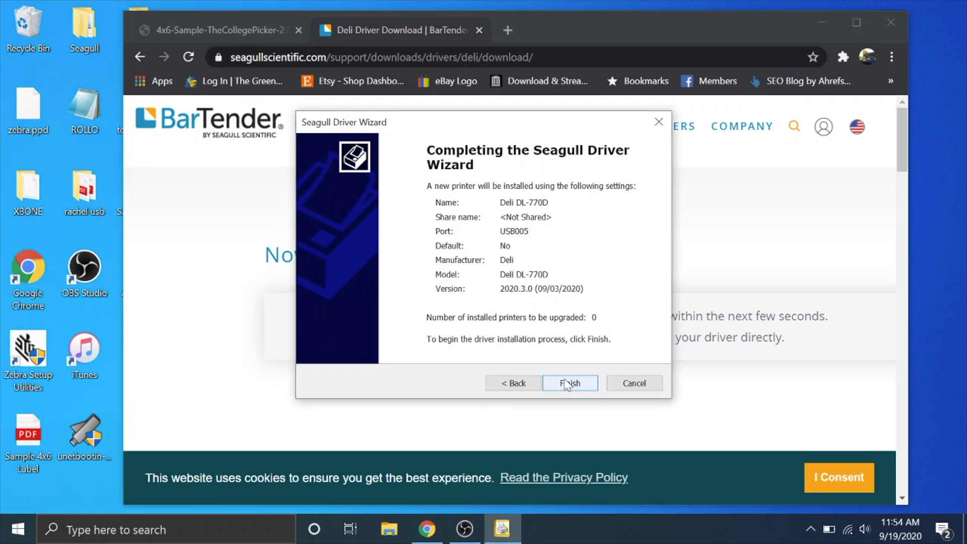
pyautogui.click(568, 383)
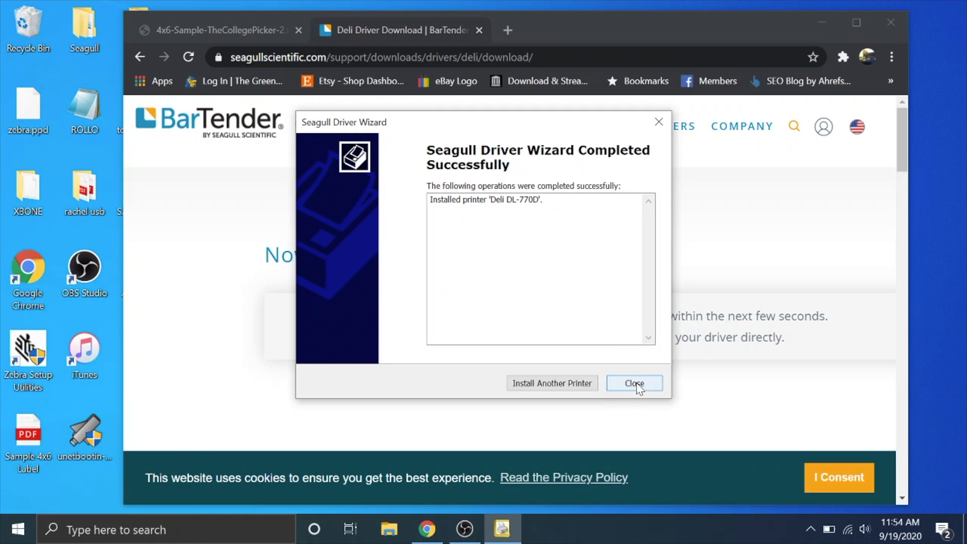
pyautogui.click(634, 383)
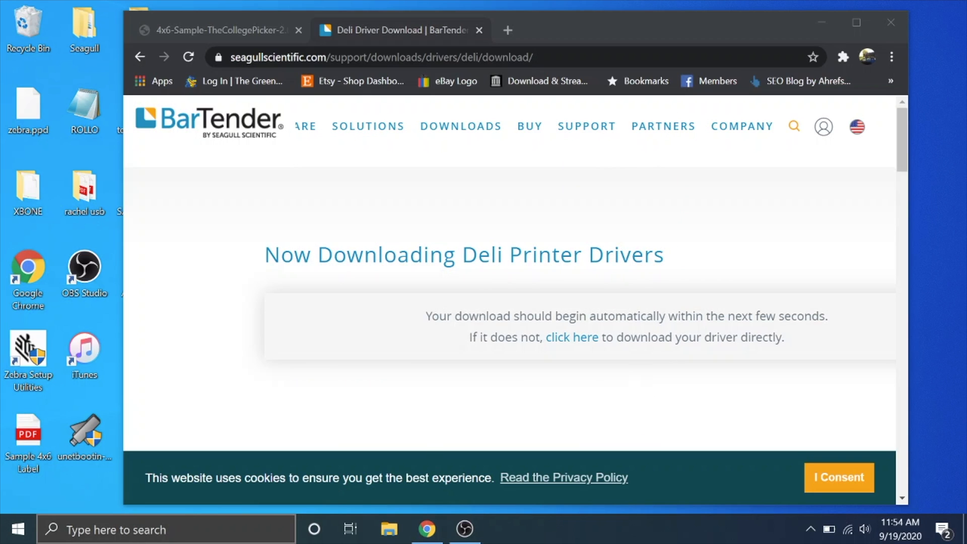
# - Reach the Deli DL-770D in Printers & scanners and its Manage page
pyautogui.click(123, 529)
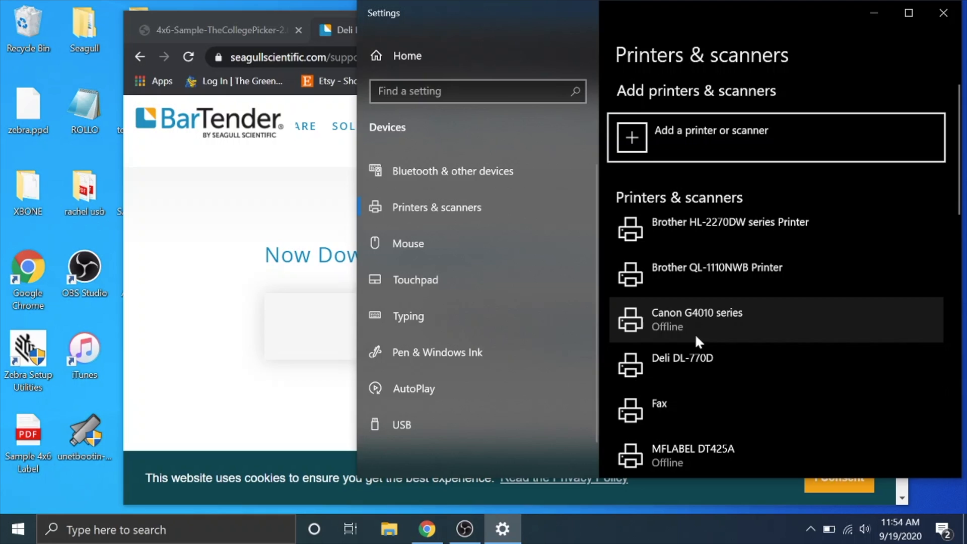
pyautogui.click(680, 363)
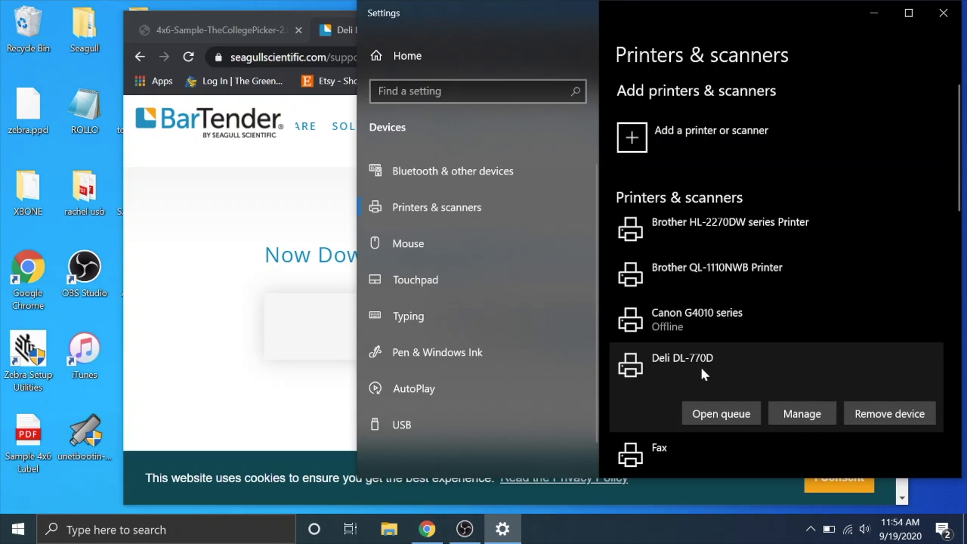
pyautogui.moveTo(801, 413)
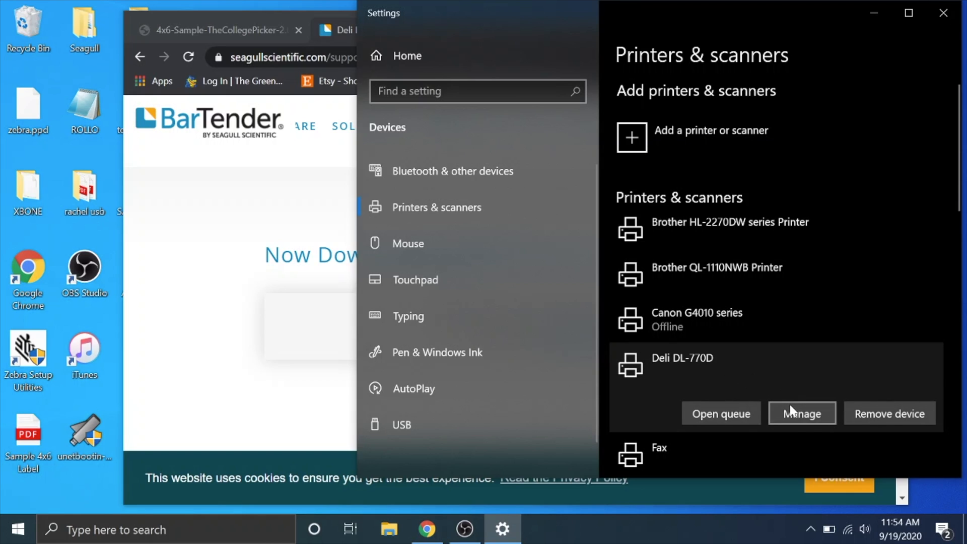
pyautogui.click(802, 413)
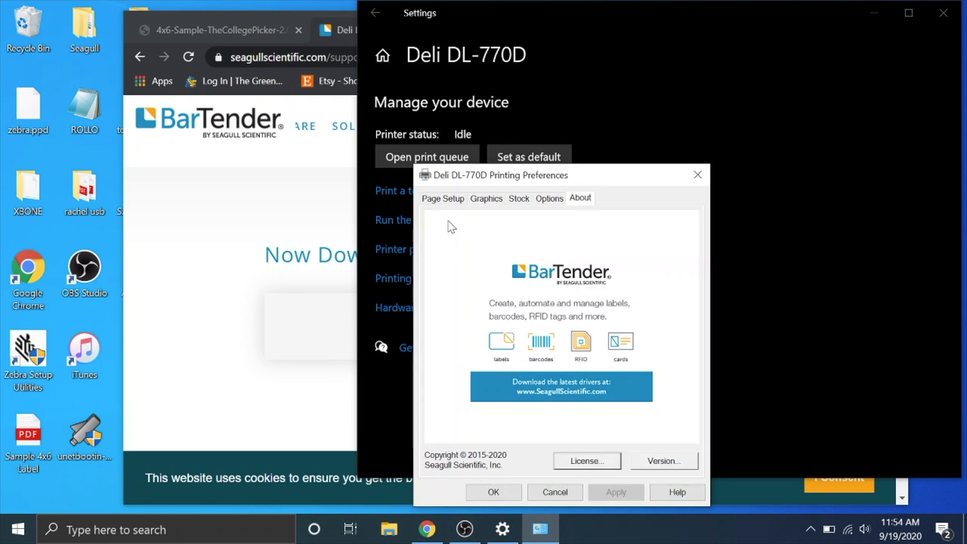
# - Set the Page Setup stock to 4 x 6 (4.00 in x 6.00 in)
pyautogui.click(441, 198)
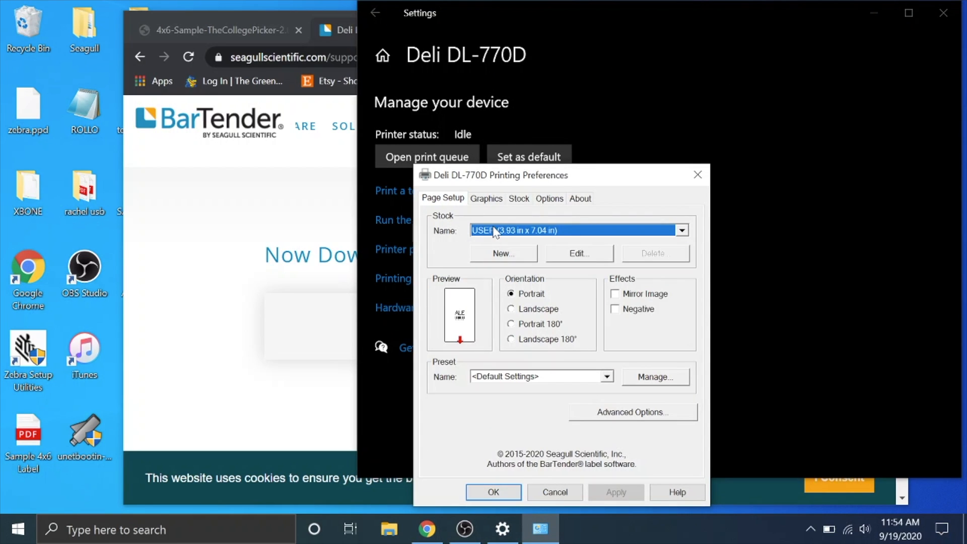
pyautogui.click(681, 230)
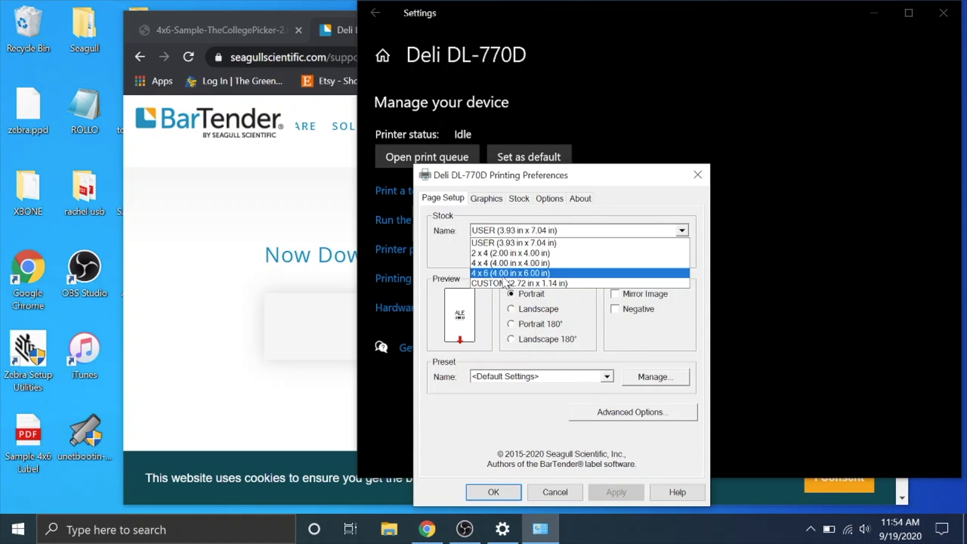
pyautogui.click(510, 273)
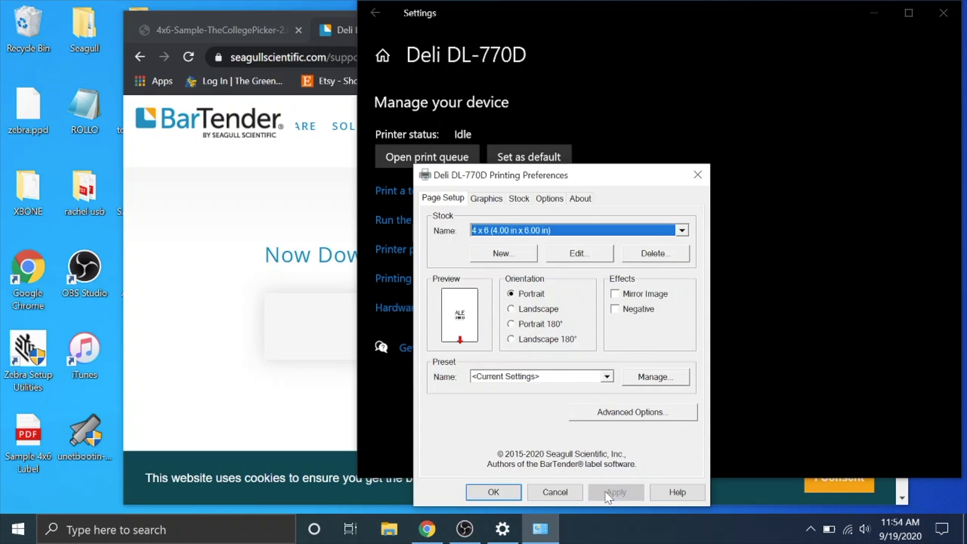
# - Set Graphics dithering to None and apply it
pyautogui.click(485, 199)
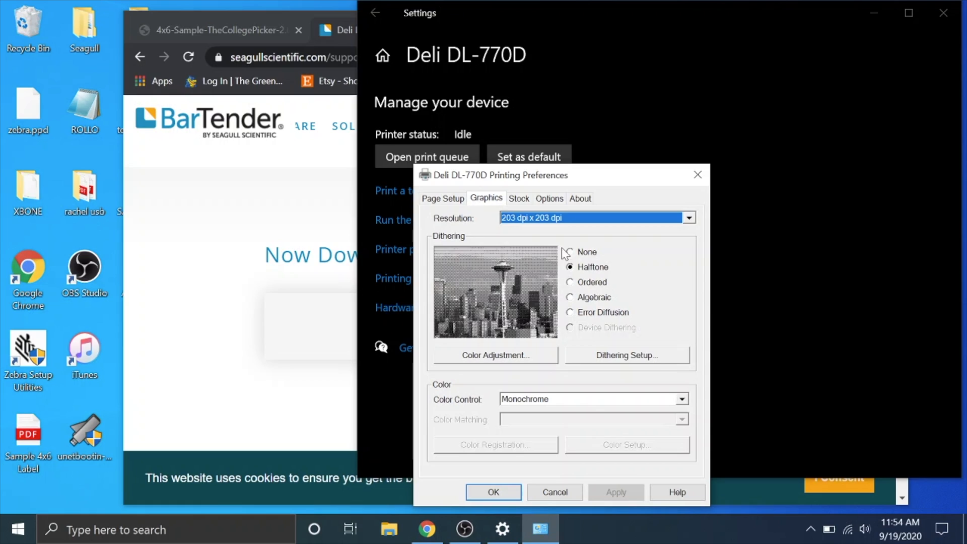
pyautogui.click(569, 252)
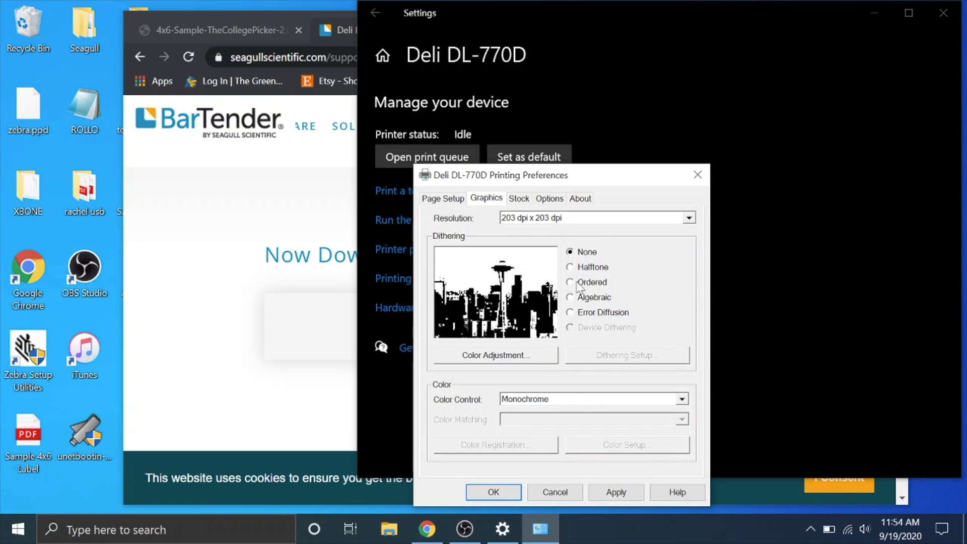
pyautogui.click(595, 217)
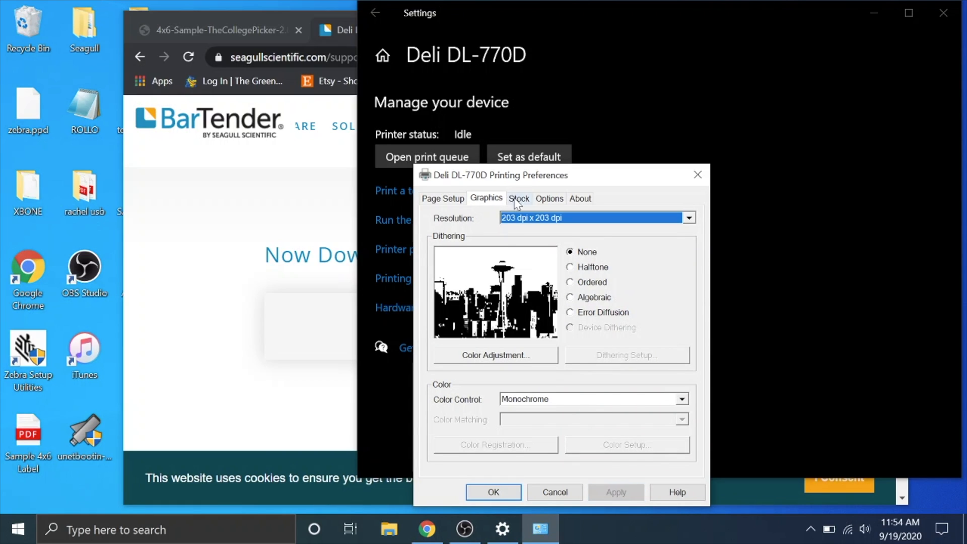
# - Review the speed/darkness Options, keep the printer's own settings, and save the preferences
pyautogui.click(548, 198)
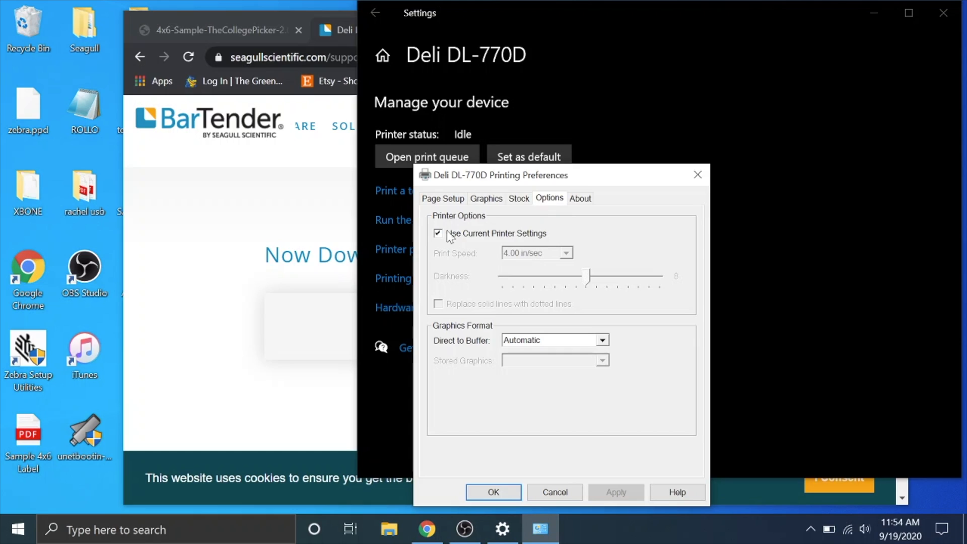
pyautogui.click(438, 233)
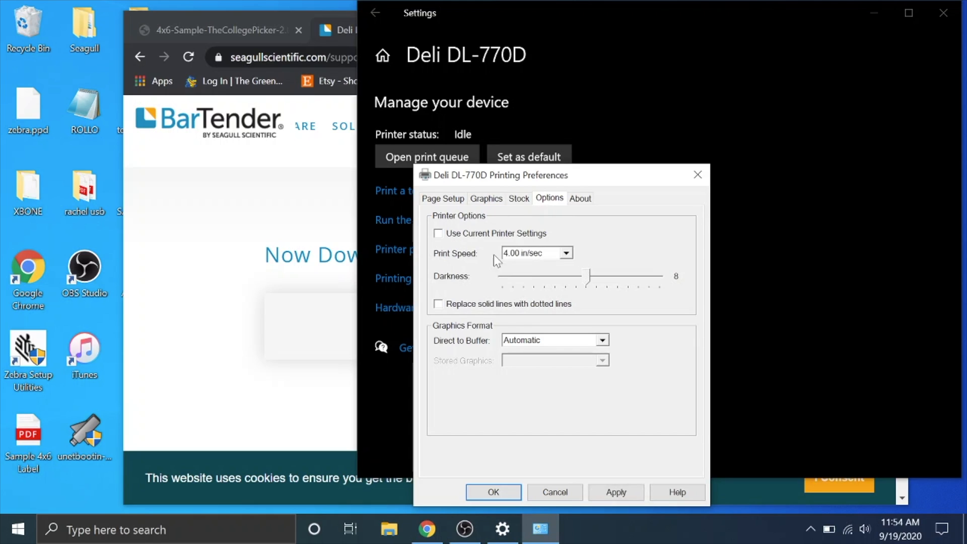
pyautogui.click(438, 233)
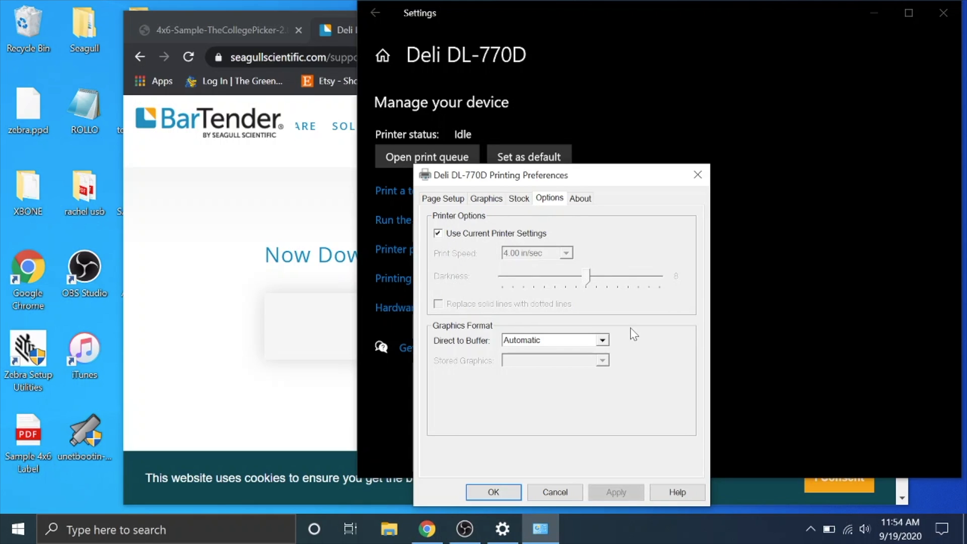
pyautogui.moveTo(603, 445)
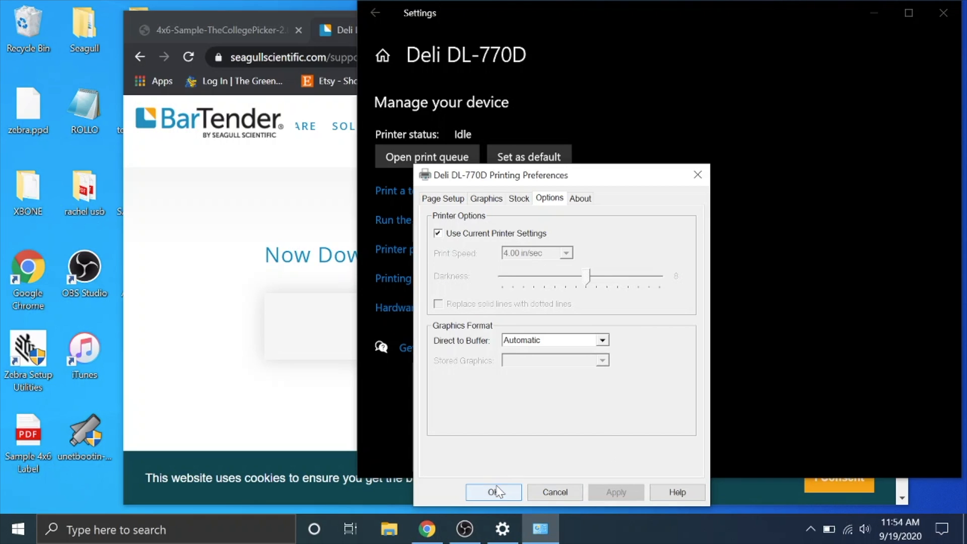
pyautogui.click(492, 493)
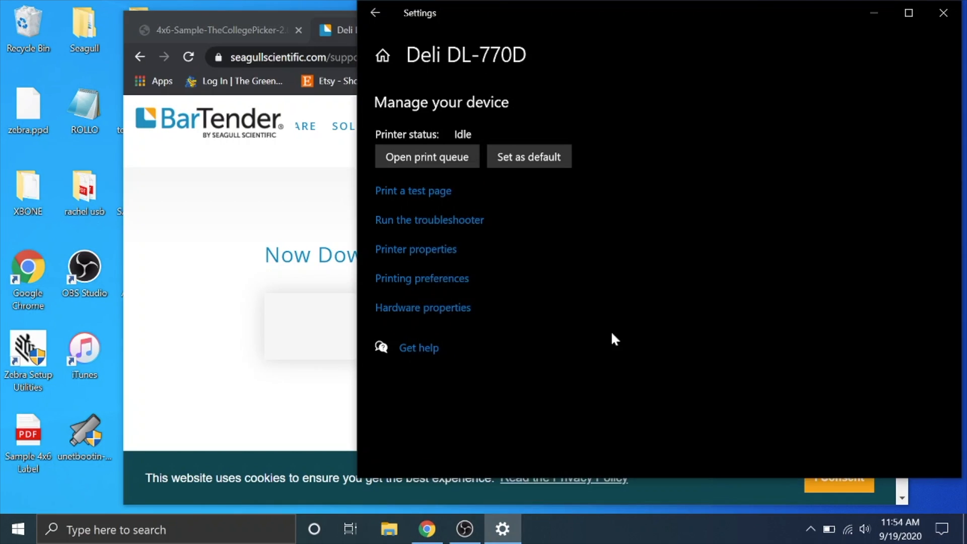
pyautogui.moveTo(413, 190)
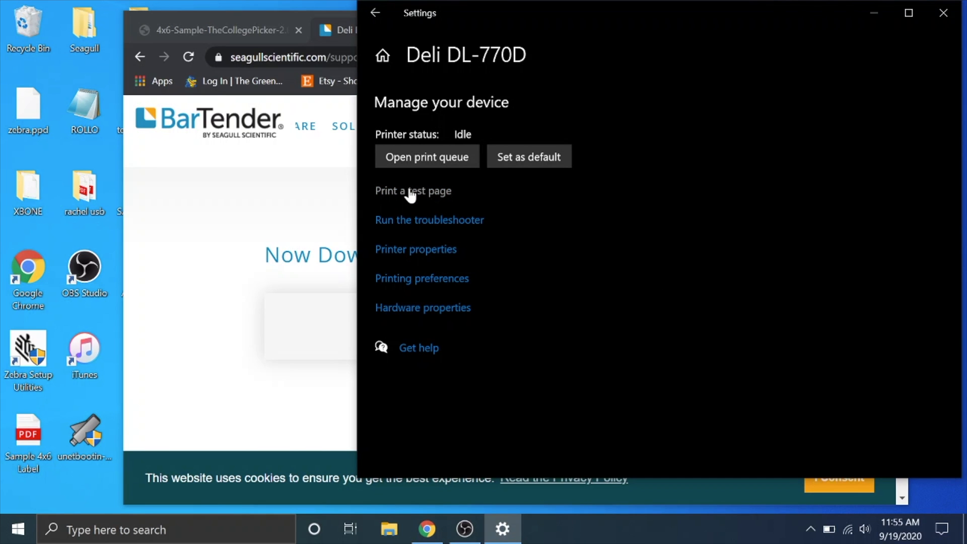
# - Send a Windows test page to the Deli DL-770D
pyautogui.click(413, 190)
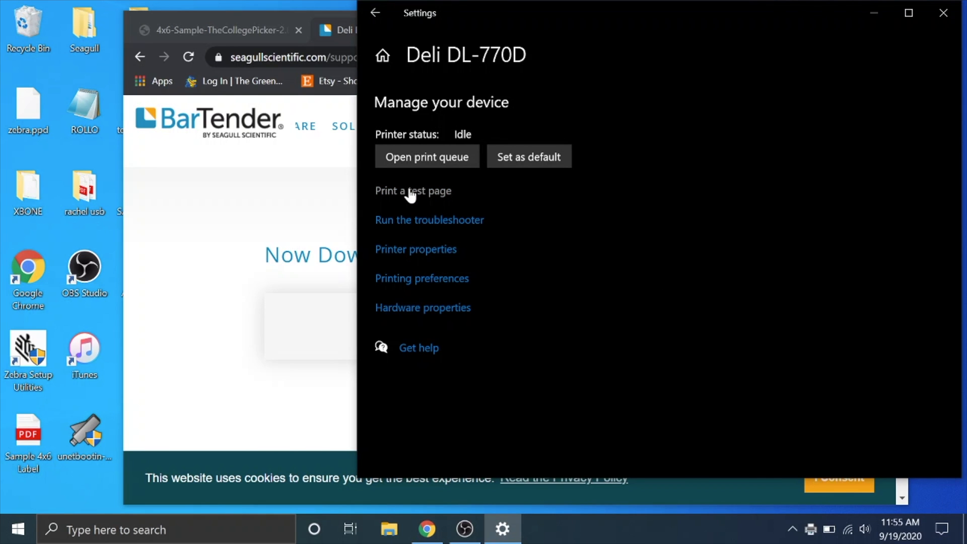
pyautogui.click(413, 191)
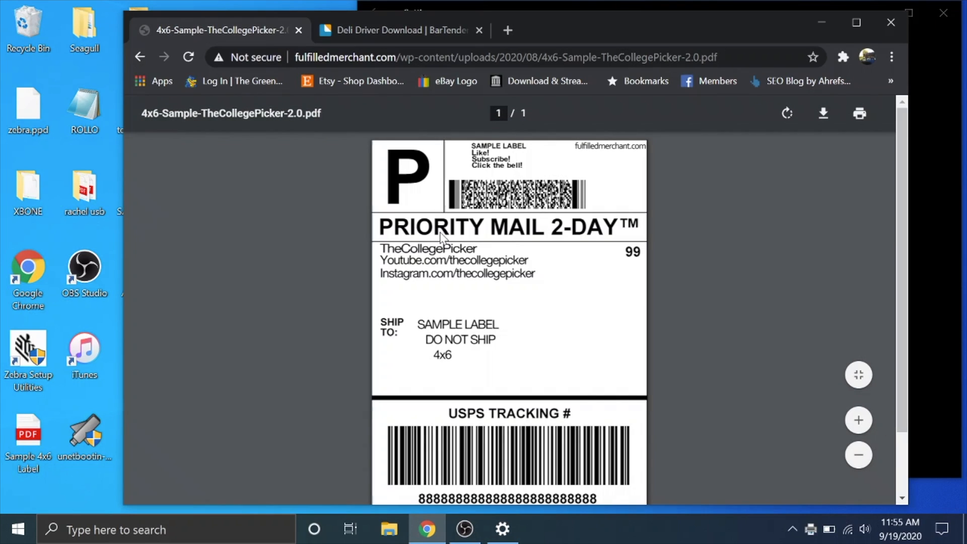
pyautogui.moveTo(514, 323)
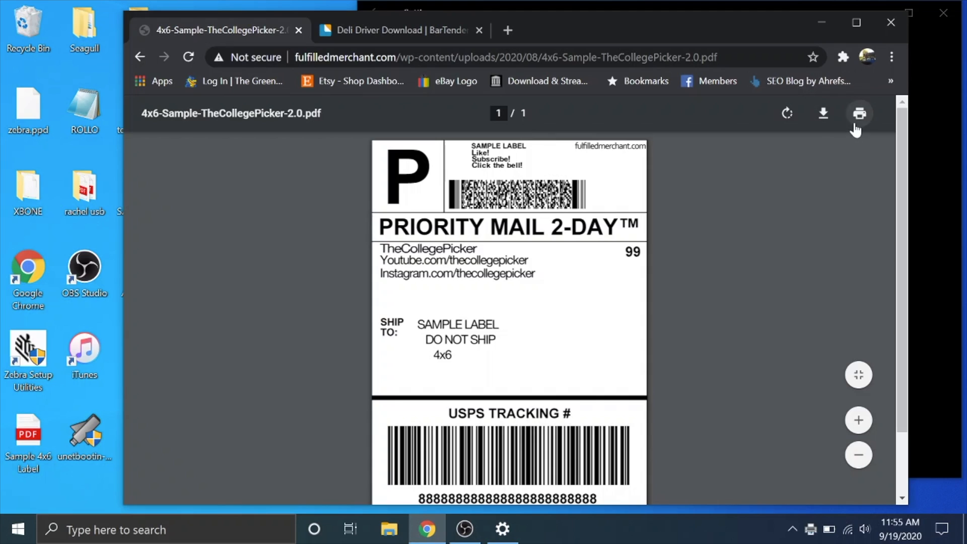
pyautogui.moveTo(703, 249)
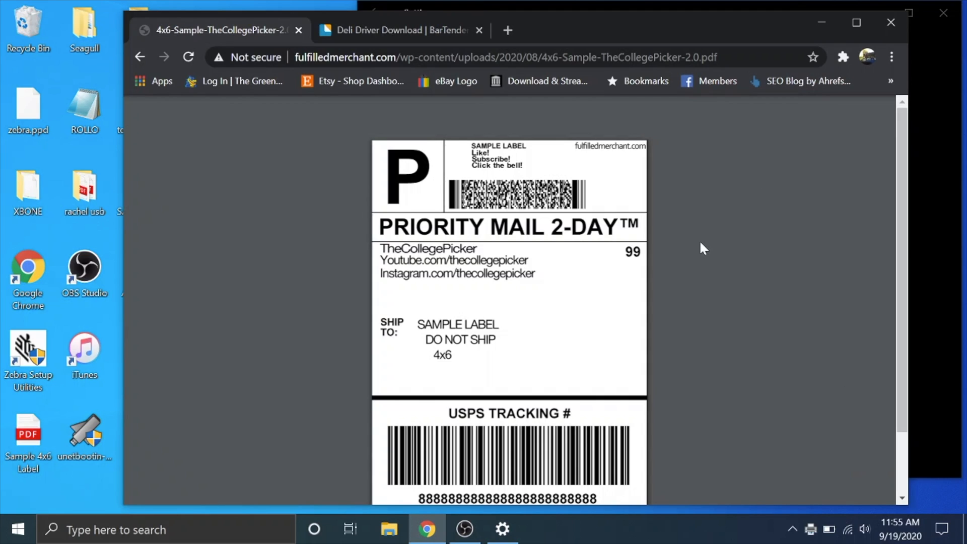
# - Print the 4x6 sample label PDF to the Deli DL-770D on 4 x 6 paper via Ctrl+P
pyautogui.press('ctrl+p')
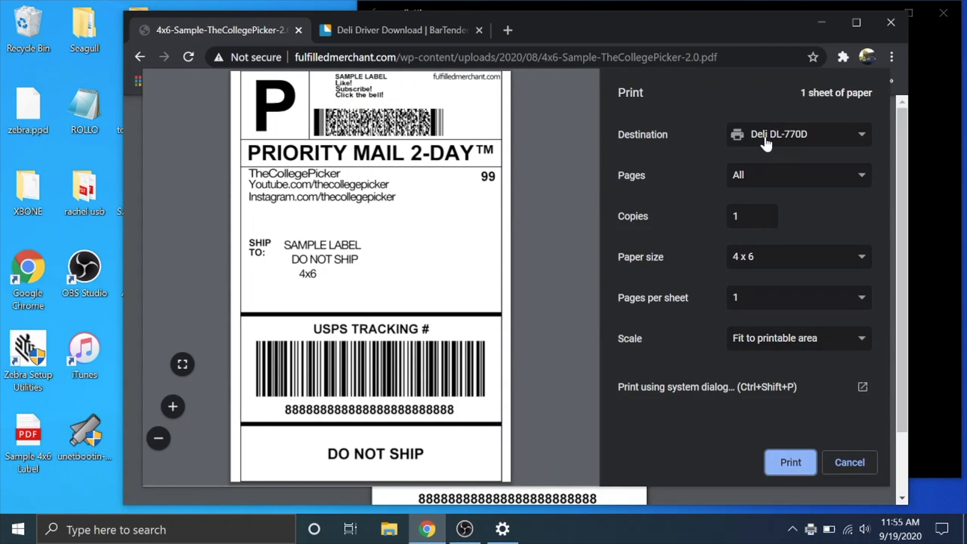
pyautogui.moveTo(758, 337)
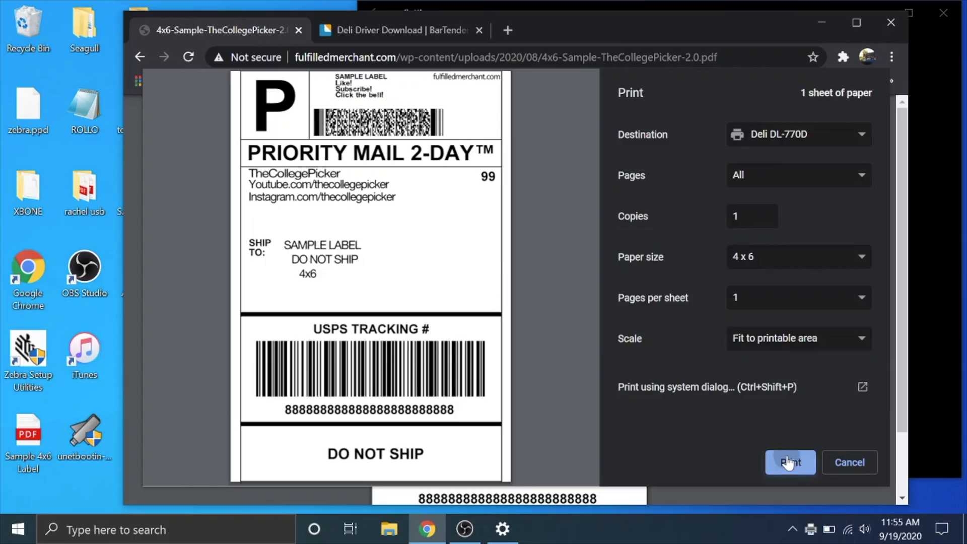
pyautogui.click(790, 463)
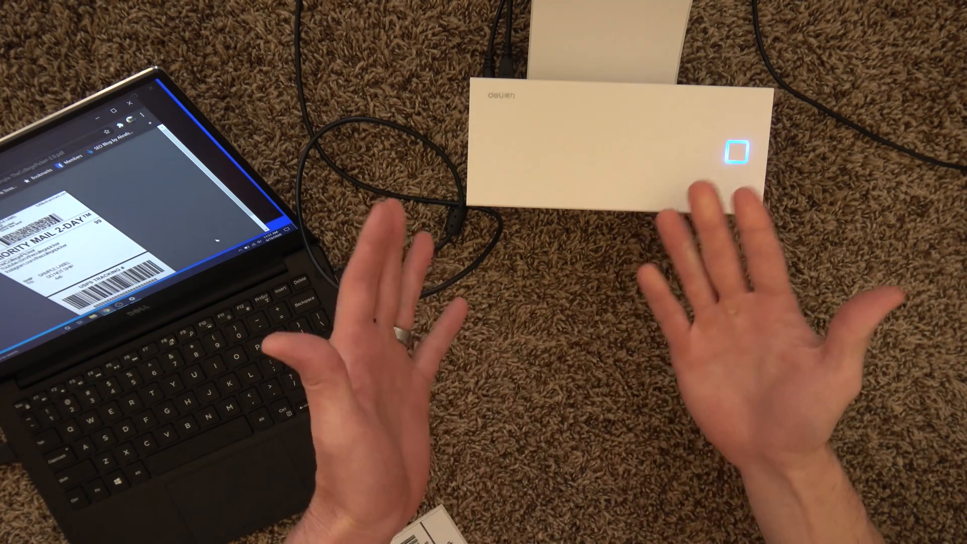